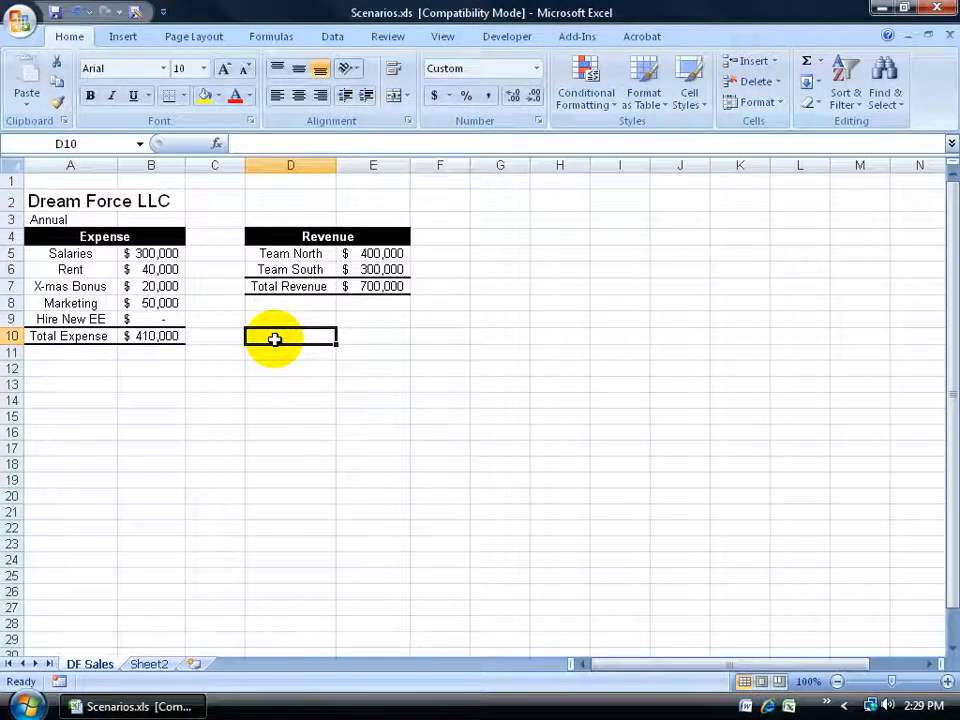
mouse_move(240, 390)
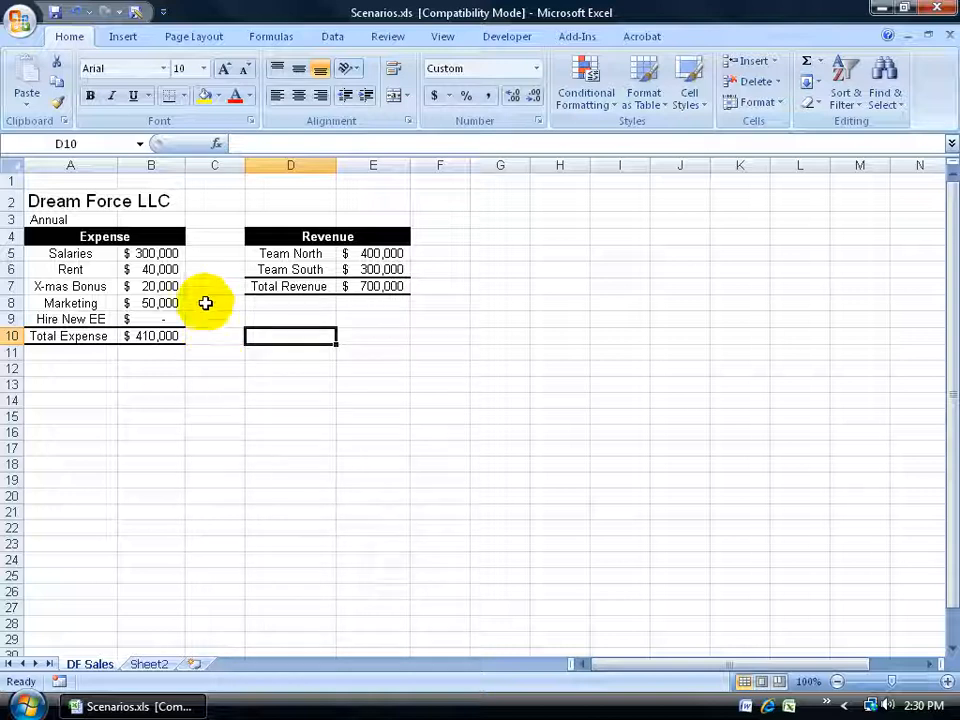
- Select the expense amounts and the Team North and Team South revenue cells
drag(156, 252, 156, 318)
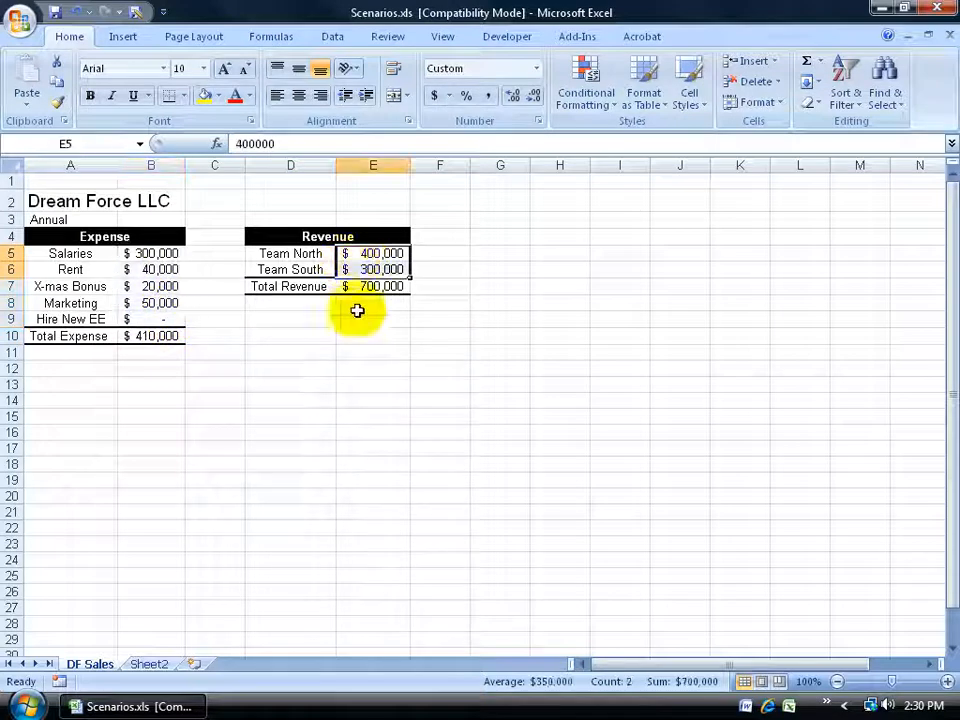
mouse_move(352, 356)
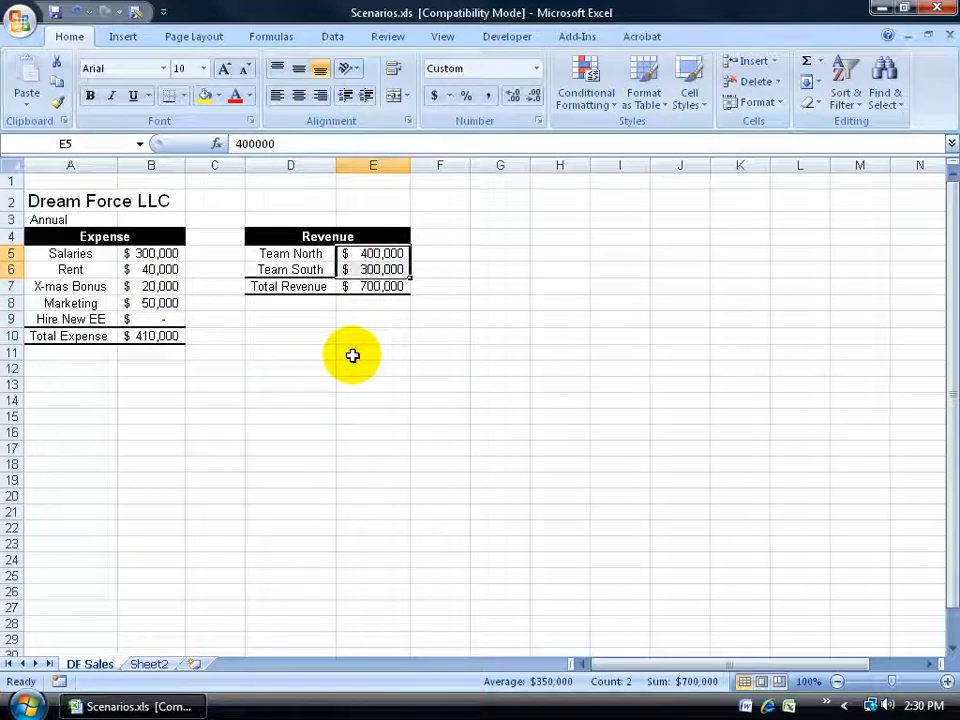
mouse_move(304, 352)
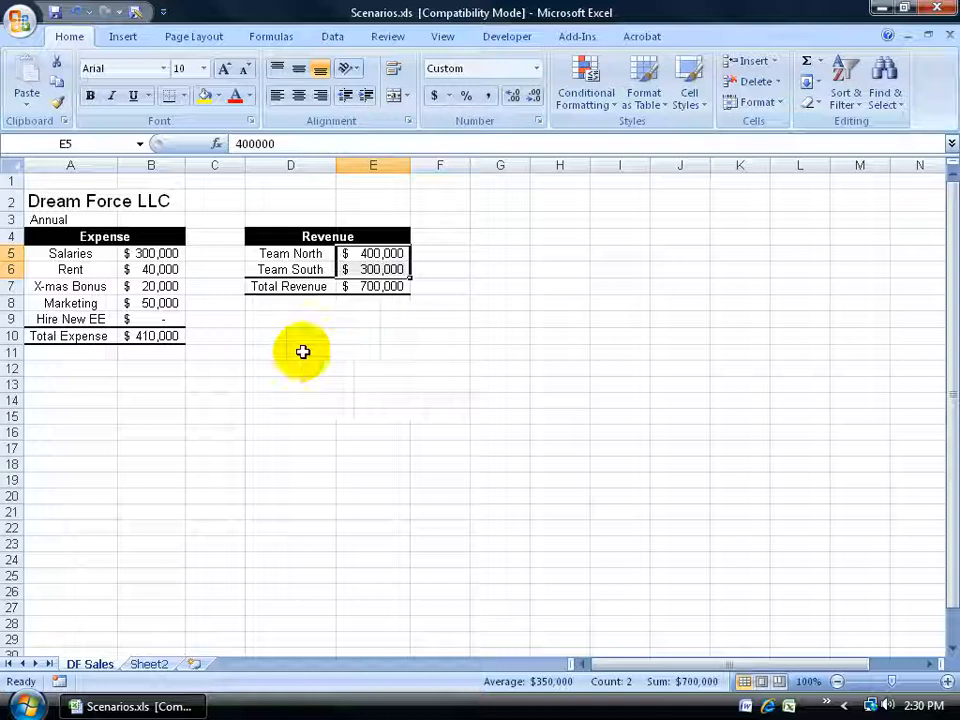
click(152, 304)
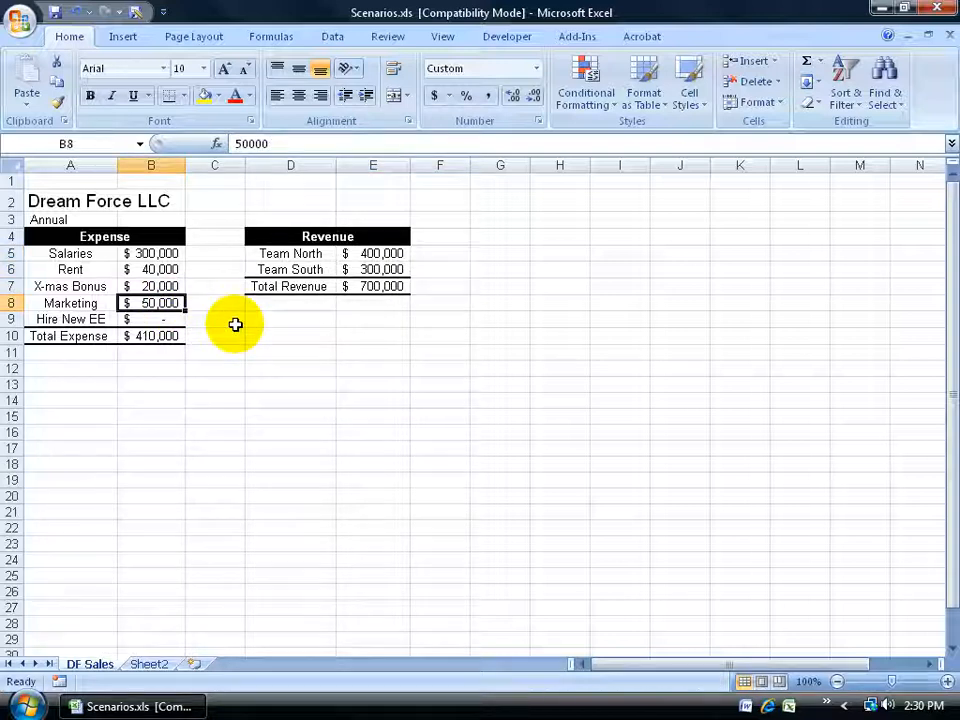
mouse_move(388, 324)
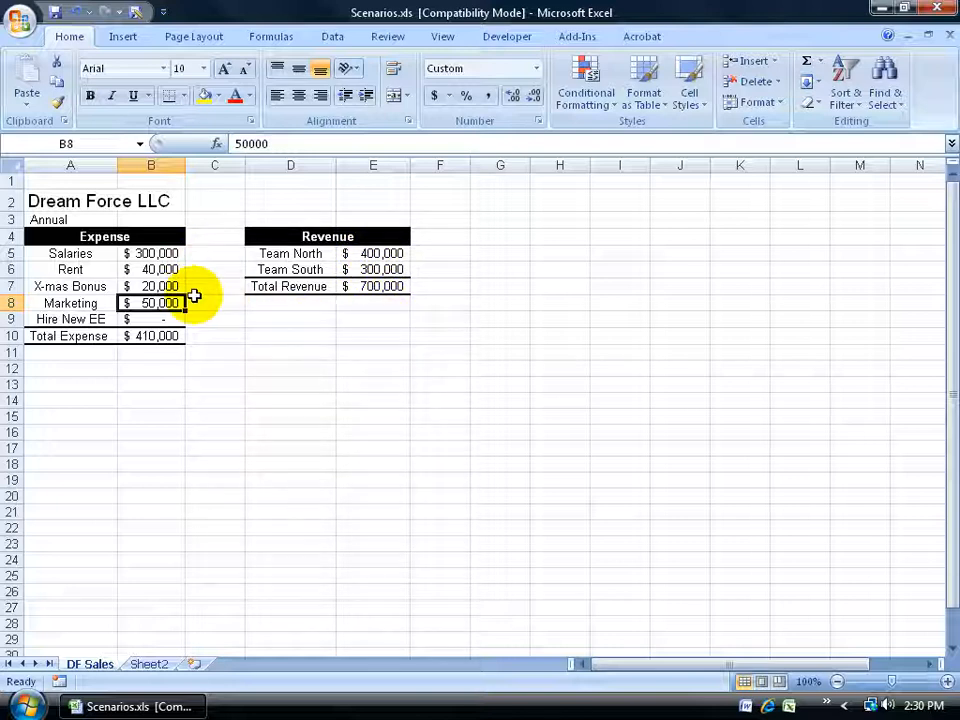
mouse_move(208, 290)
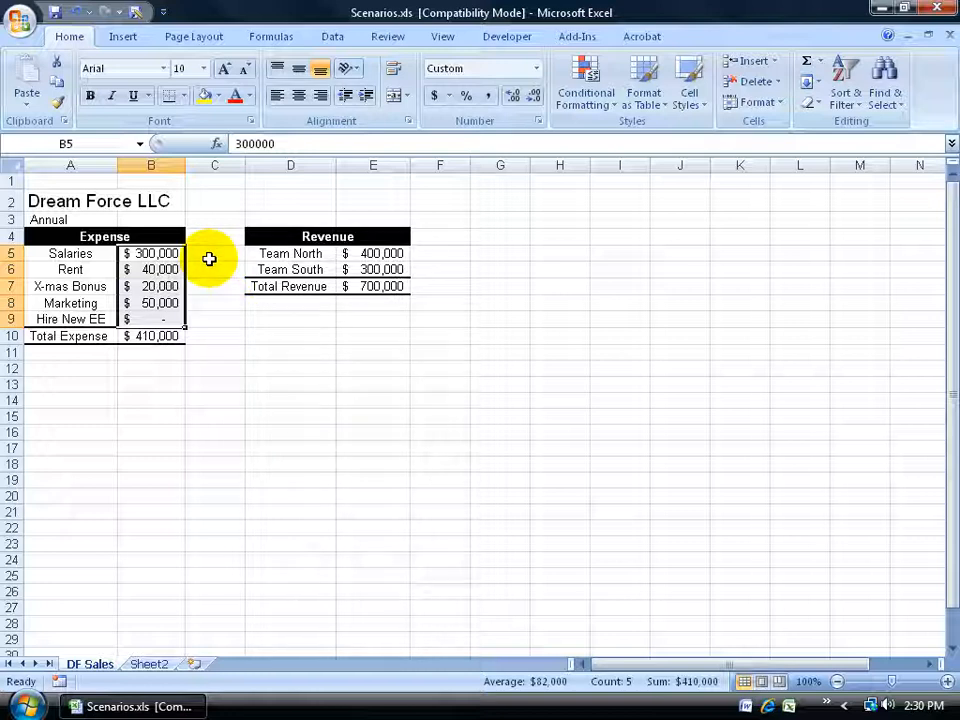
mouse_move(206, 252)
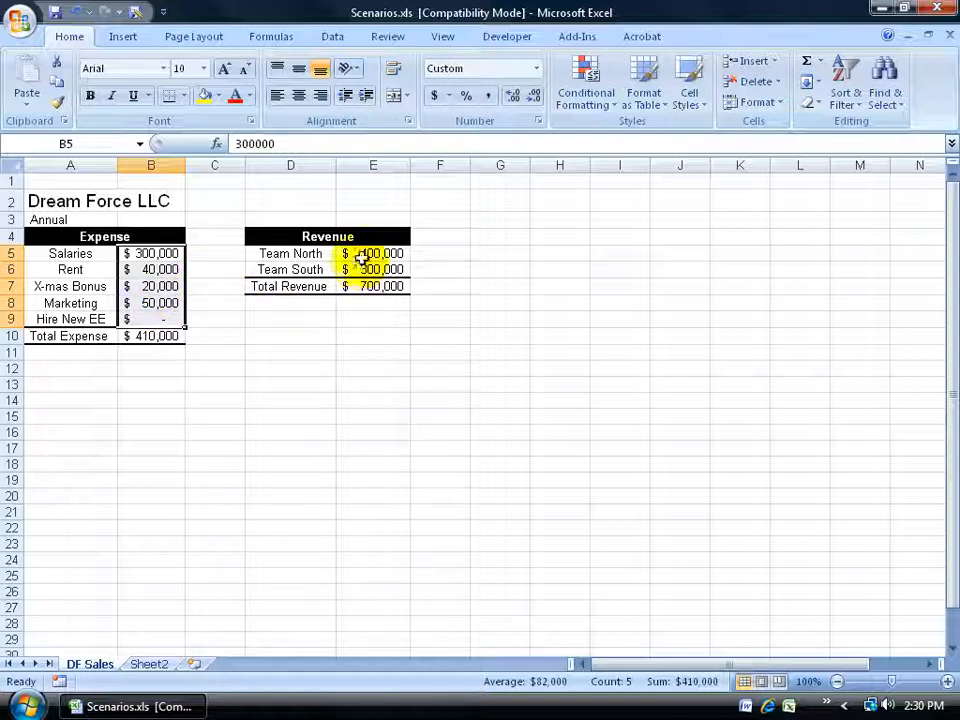
click(372, 252)
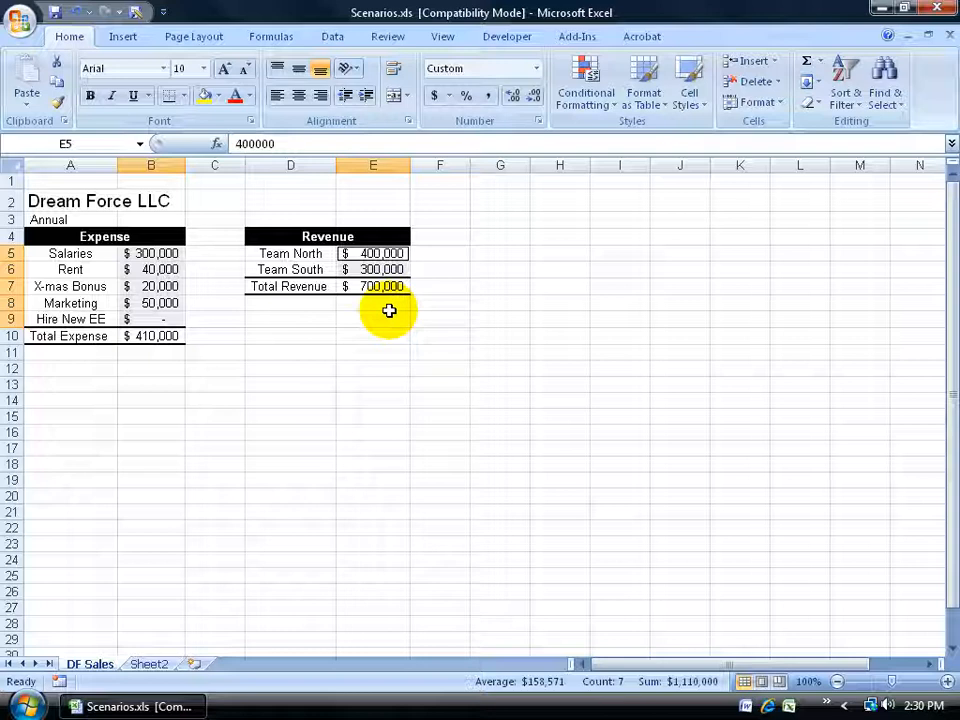
mouse_move(202, 310)
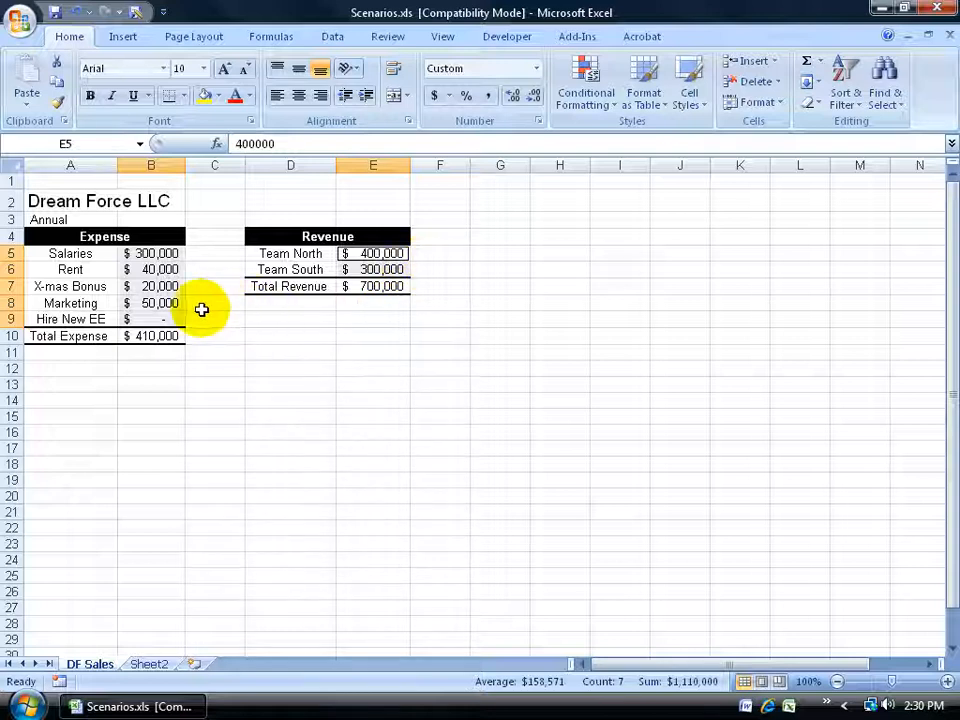
mouse_move(208, 294)
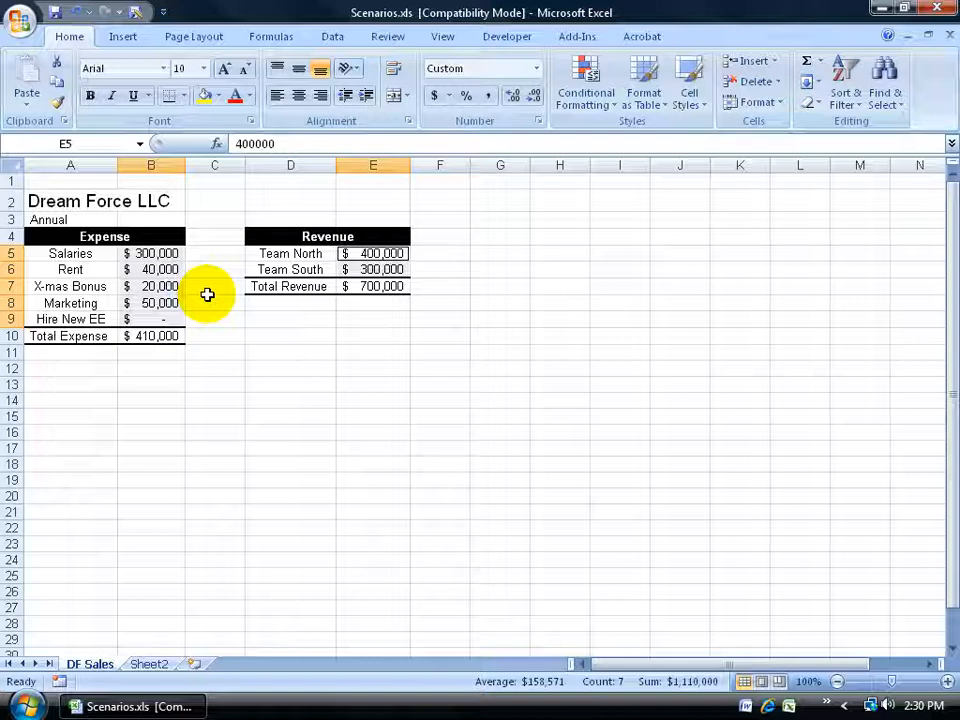
- Bring up Scenario Manager from the Data tab's What-If Analysis menu
click(332, 36)
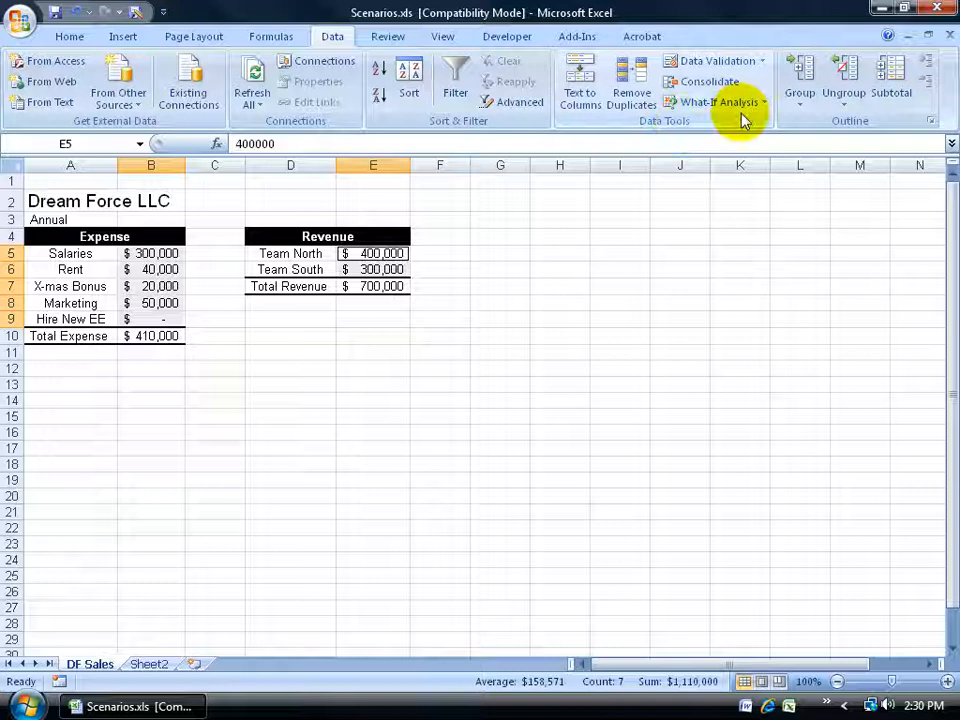
click(716, 102)
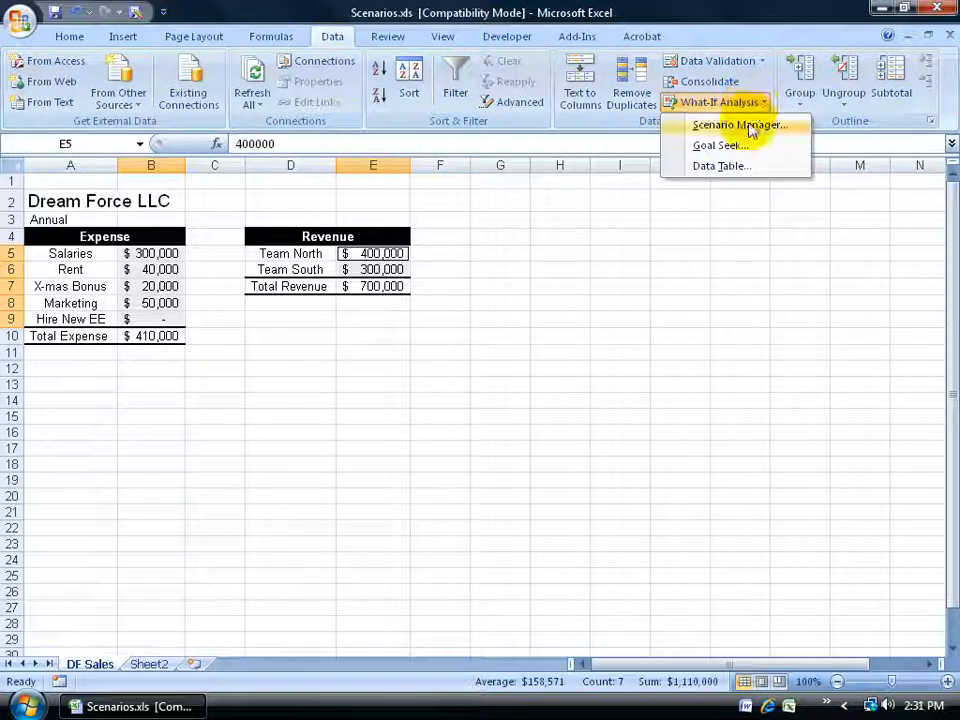
click(738, 124)
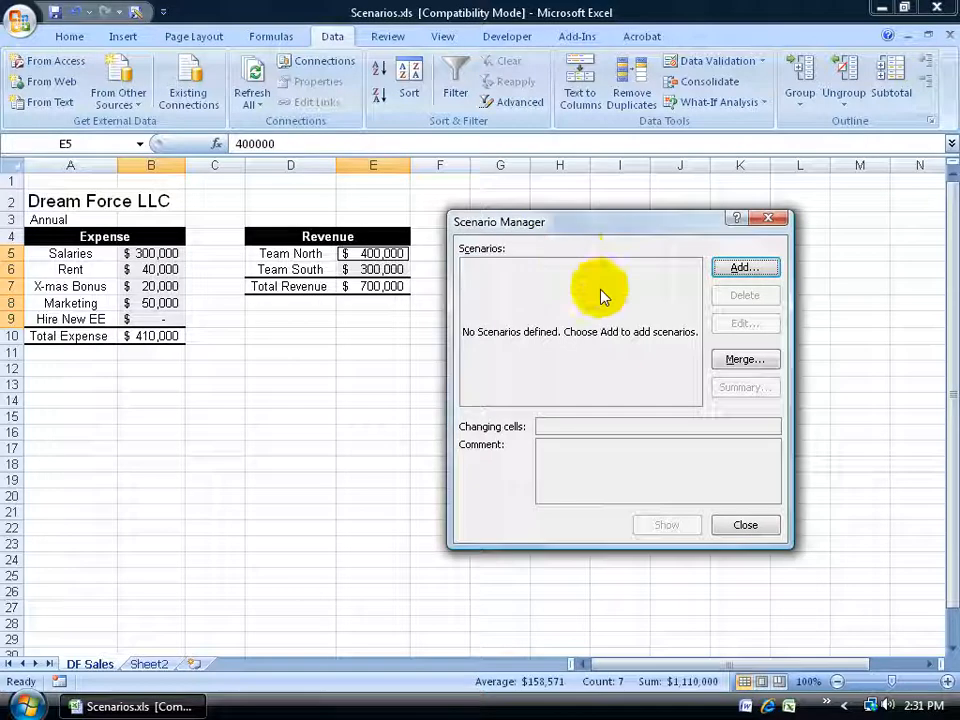
mouse_move(320, 350)
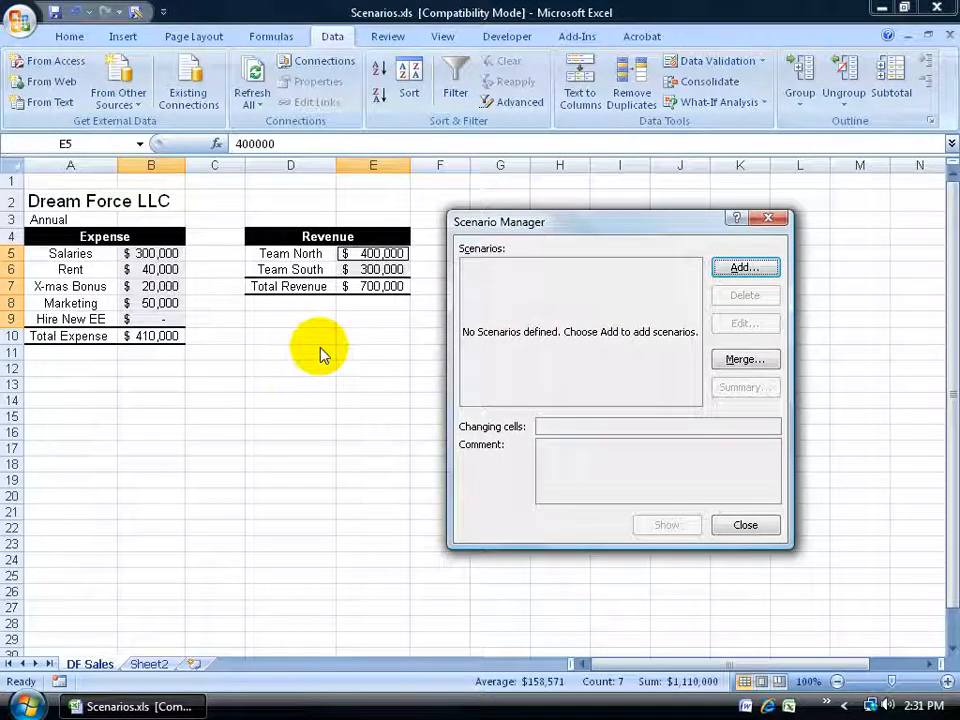
mouse_move(740, 296)
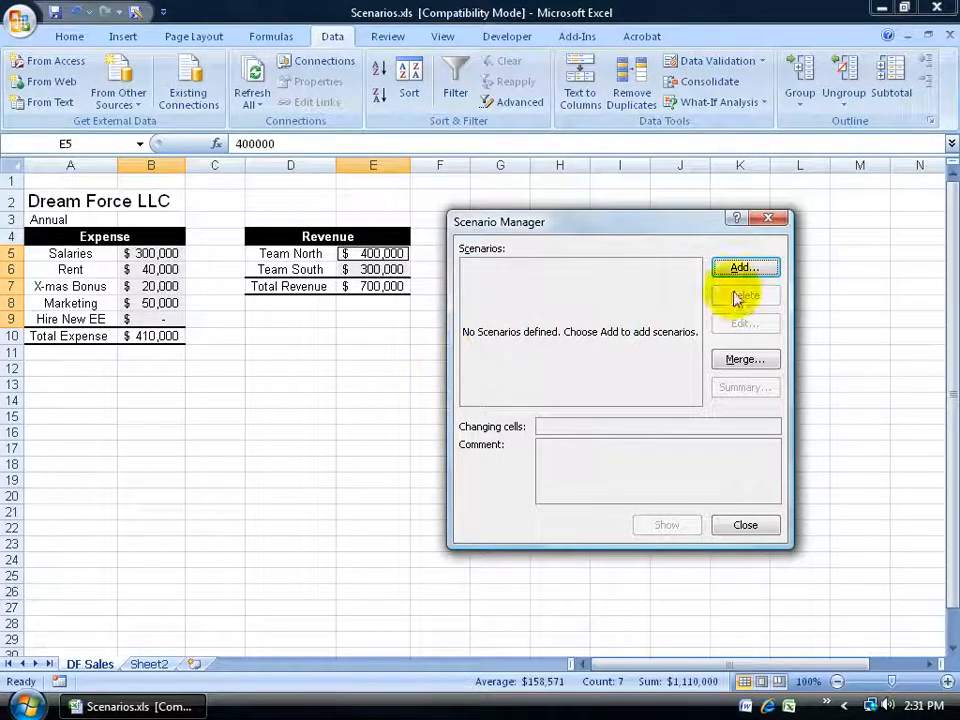
- Add scenario 'Original' changing $B$5:$B$9,$E$5:$E$6, with the comment remark 'This is sooo origin'
click(744, 268)
text(Oirginal)
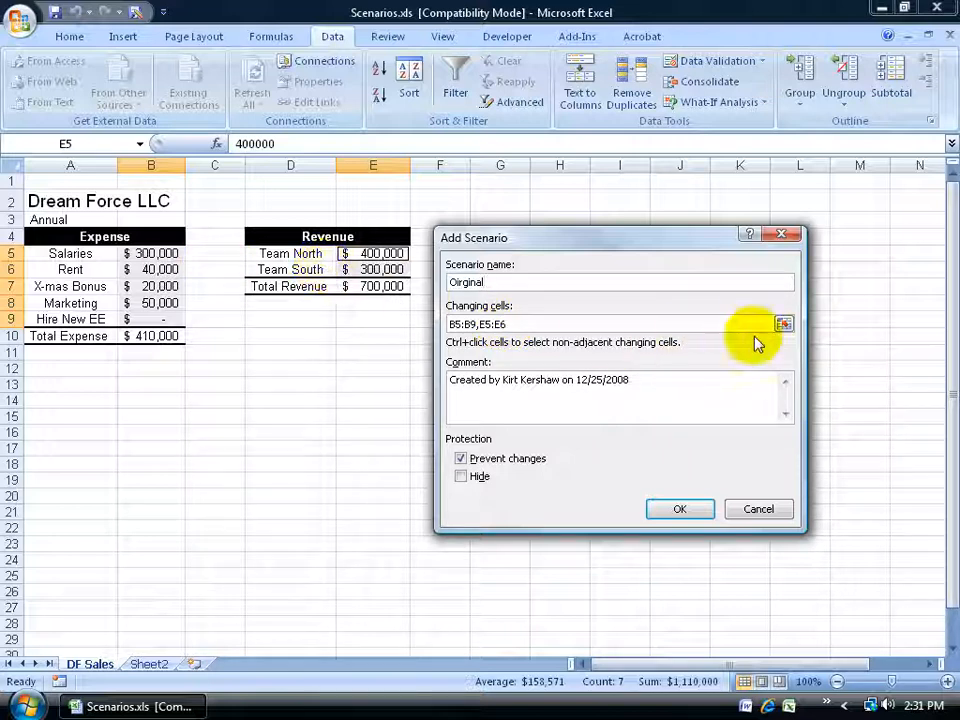
click(784, 324)
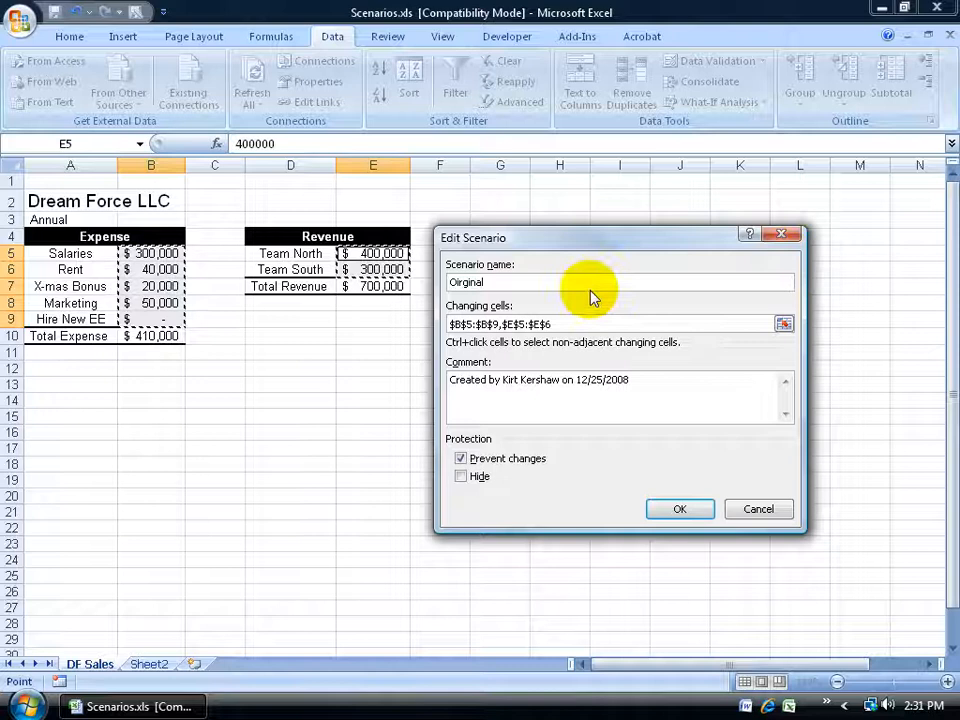
mouse_move(600, 360)
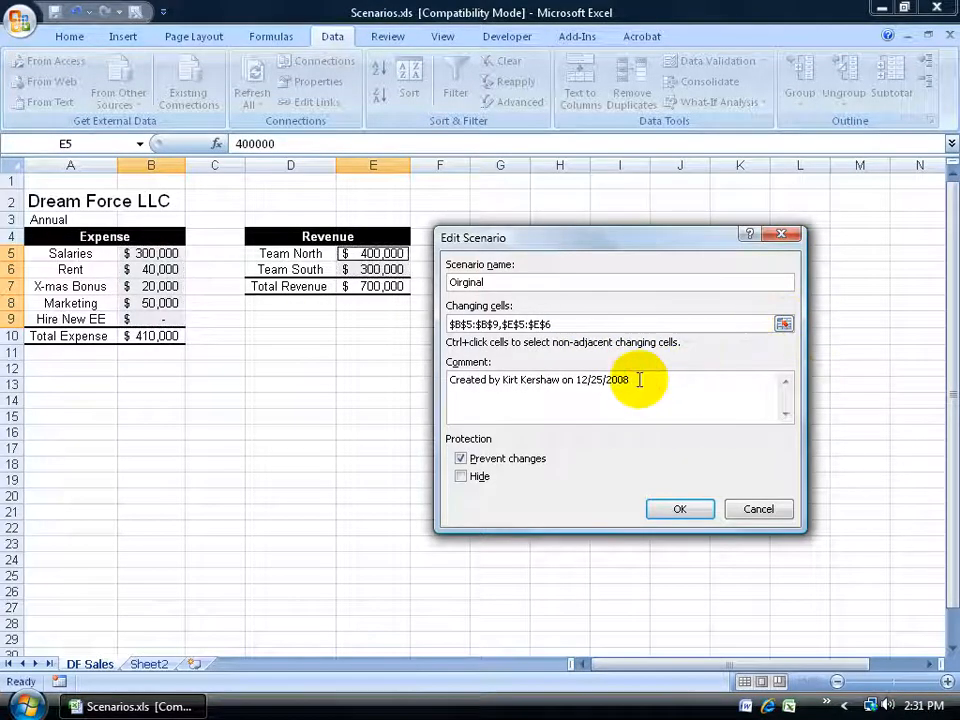
text(This is sooo origin)
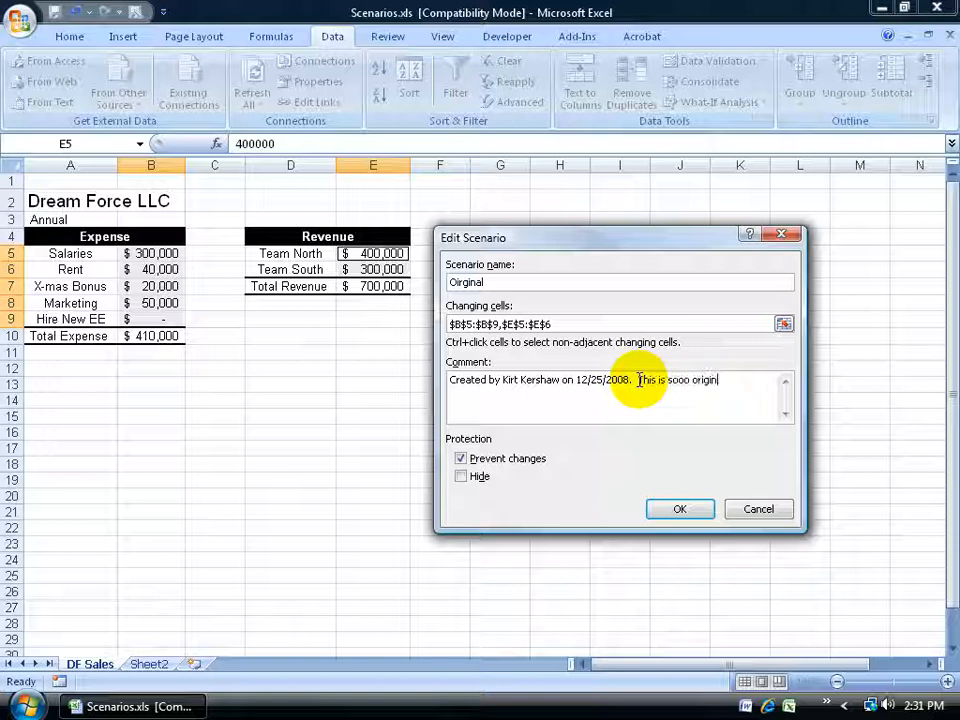
click(680, 510)
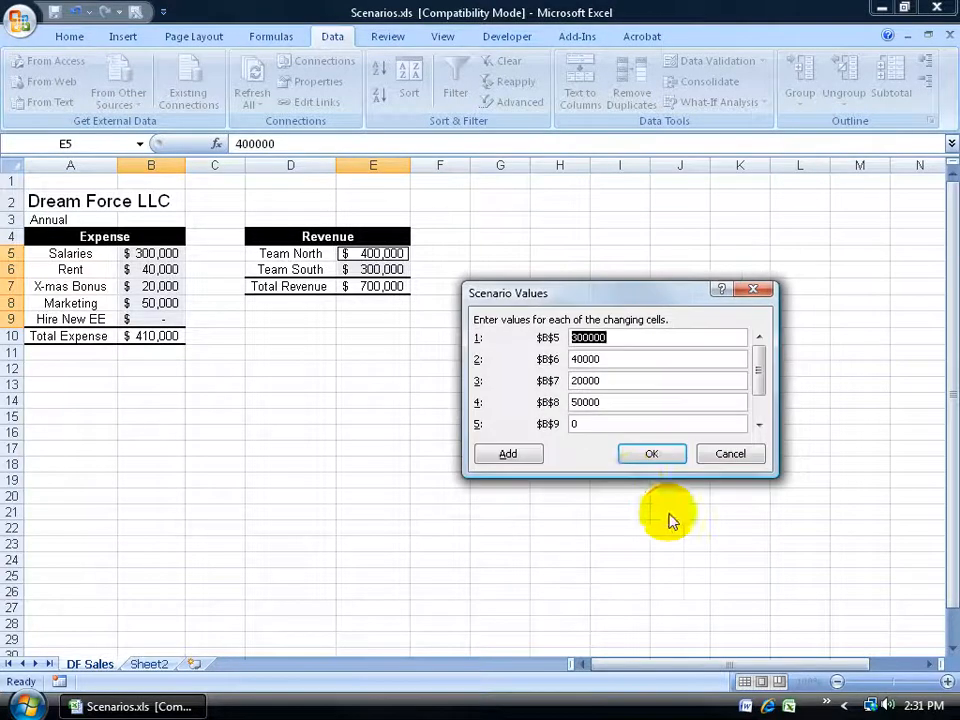
mouse_move(640, 380)
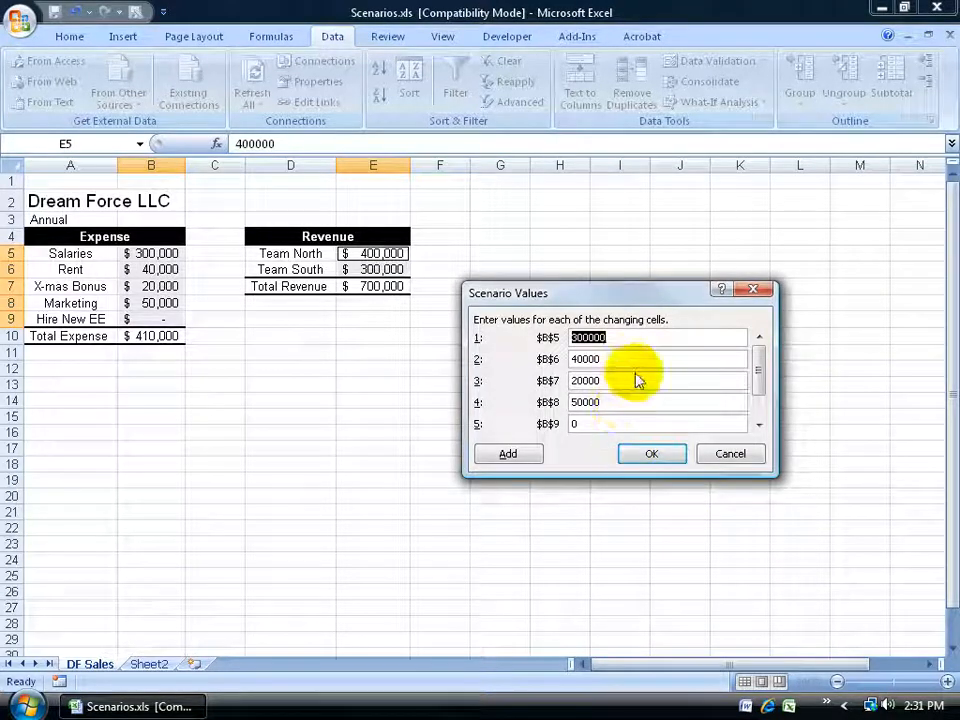
mouse_move(550, 358)
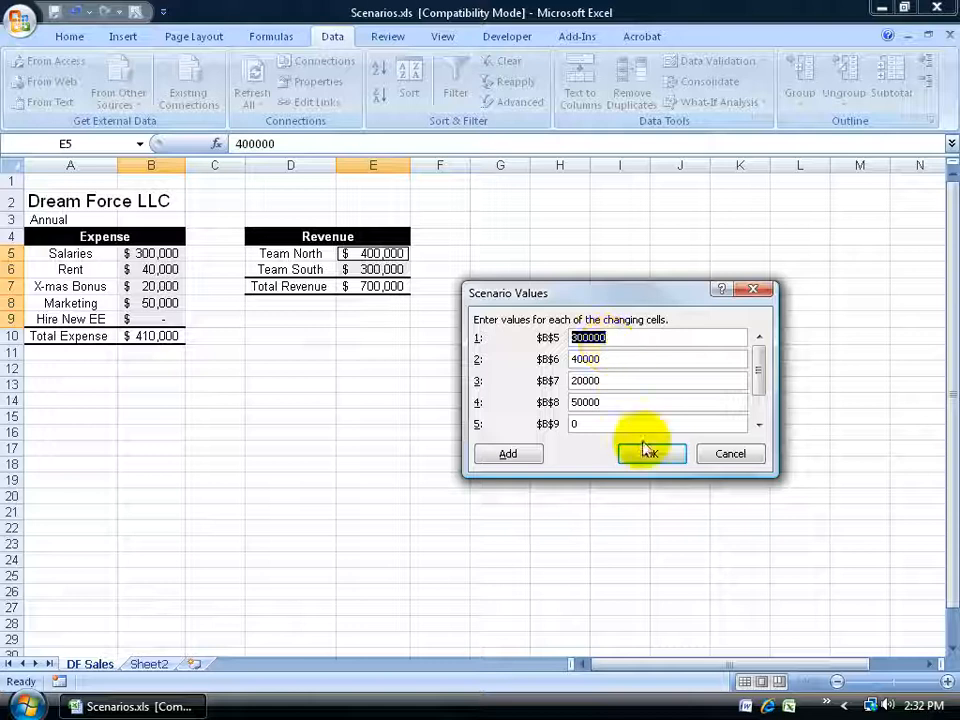
- Keep the current cell values and save the Original scenario
click(652, 452)
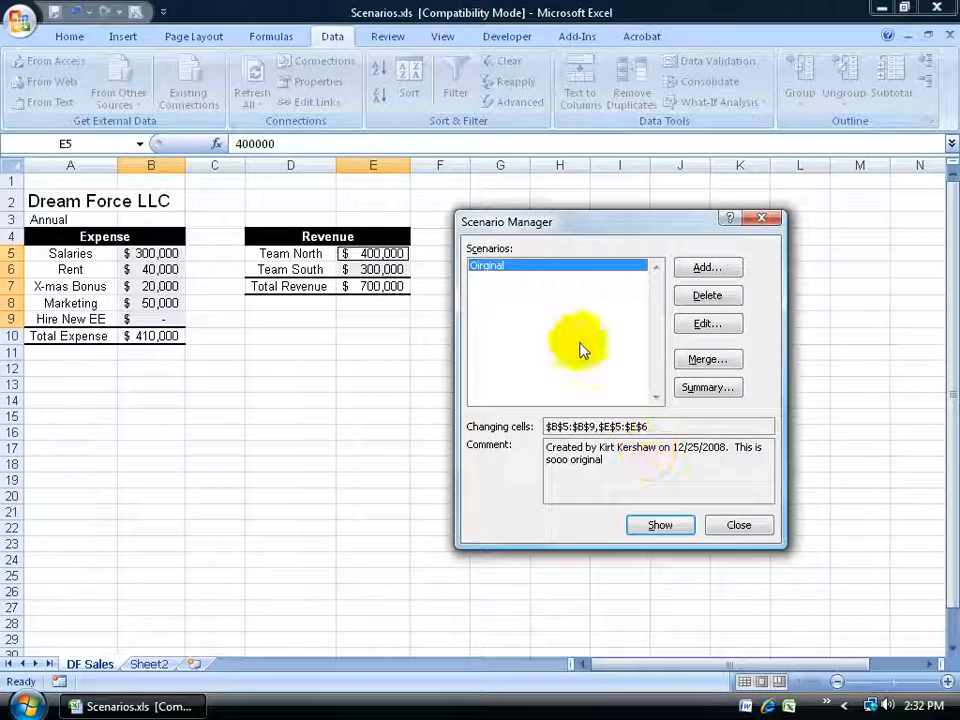
mouse_move(510, 292)
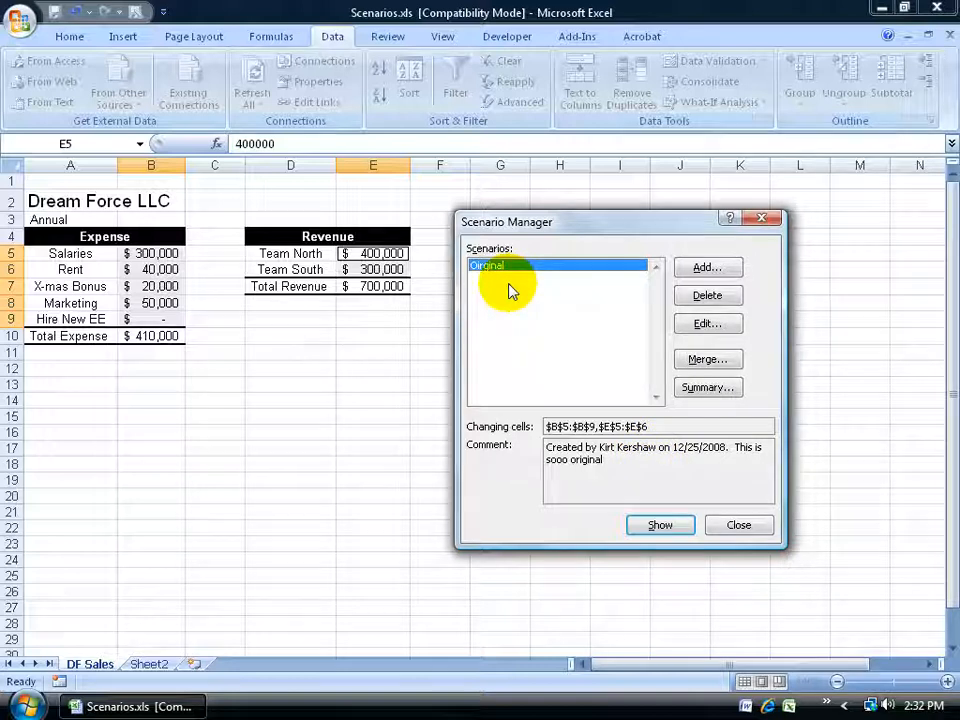
- Add scenario 'Marketing Push' with the comment 'Marketing push by $10k' and proceed to its values
click(708, 268)
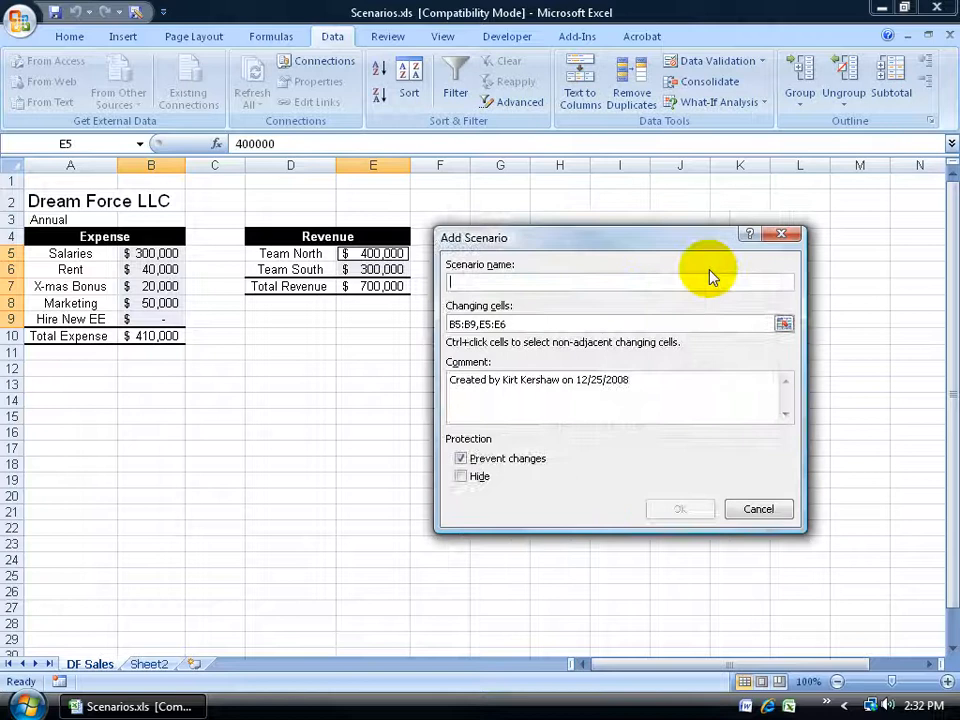
text(Make)
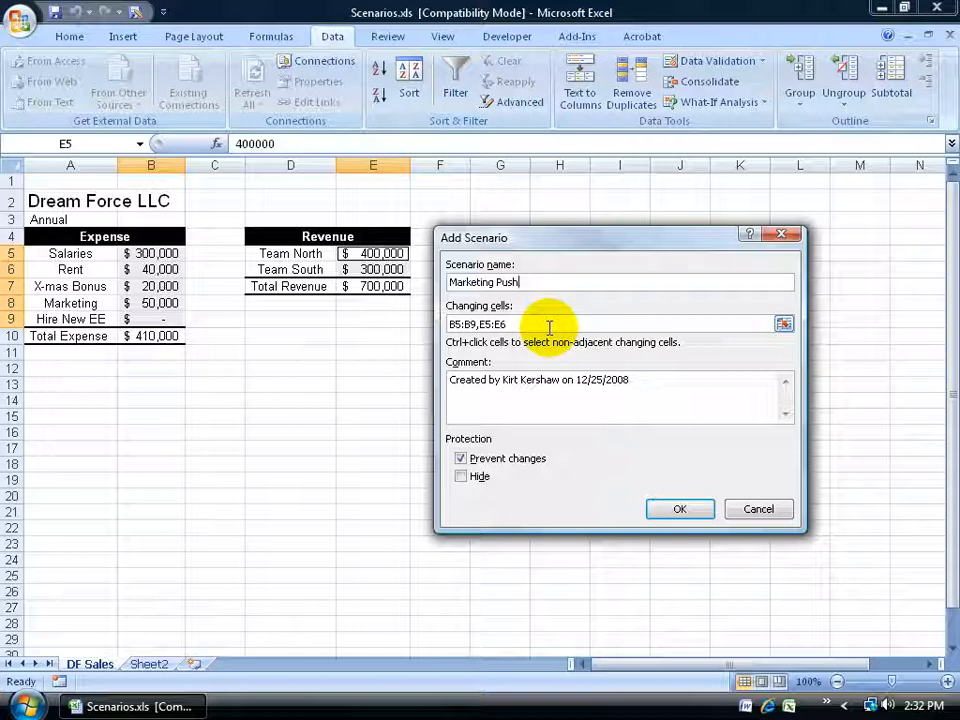
mouse_move(260, 308)
text(.)
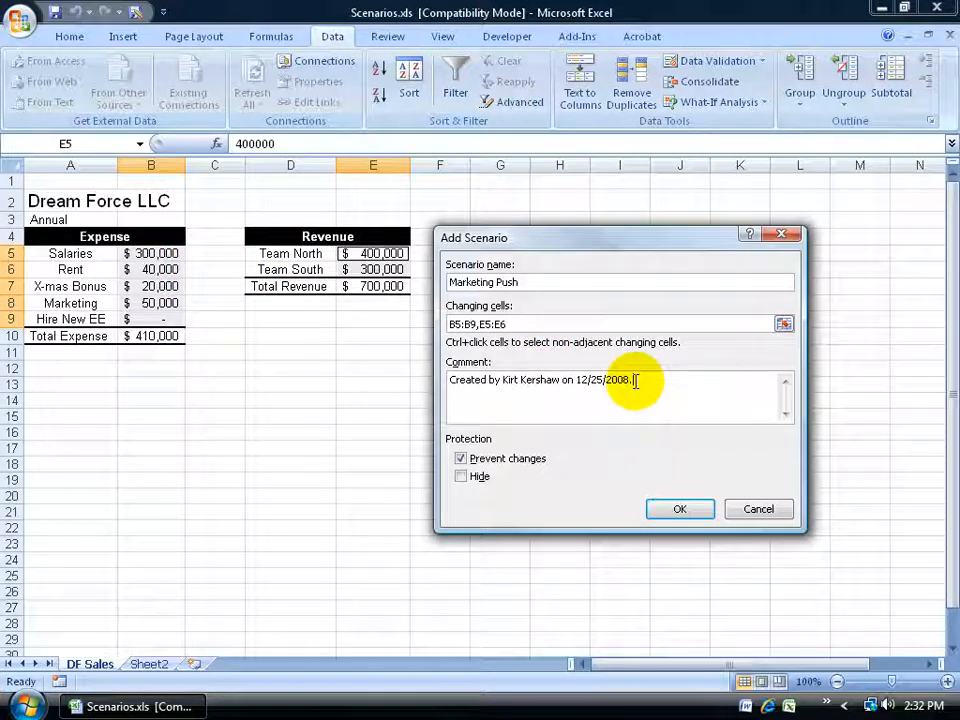
text(Marketing push by $10k)
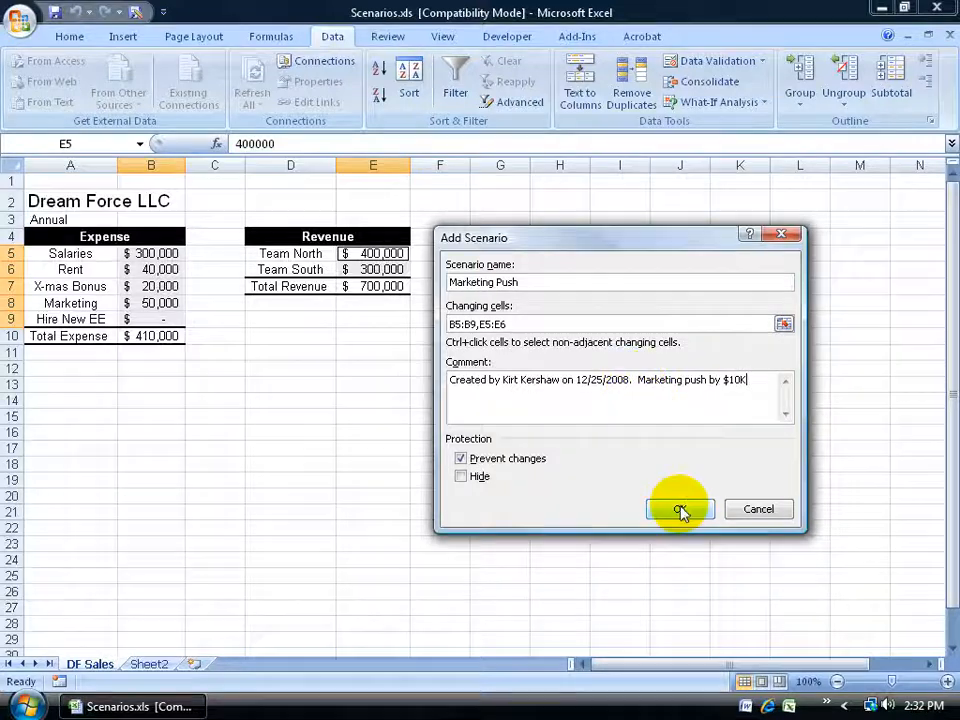
click(680, 510)
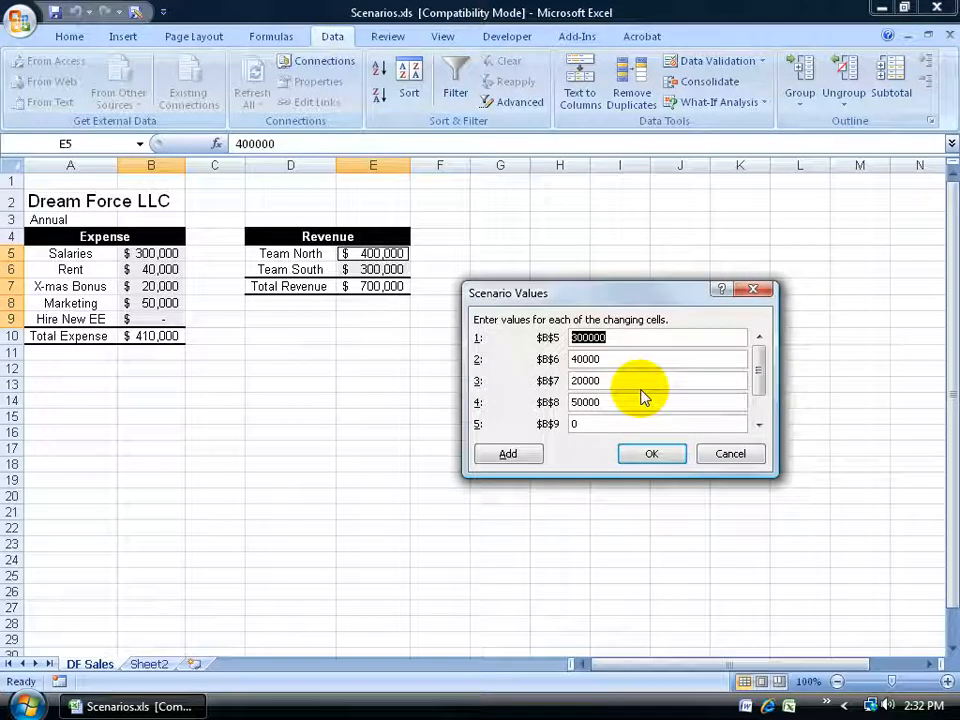
mouse_move(396, 374)
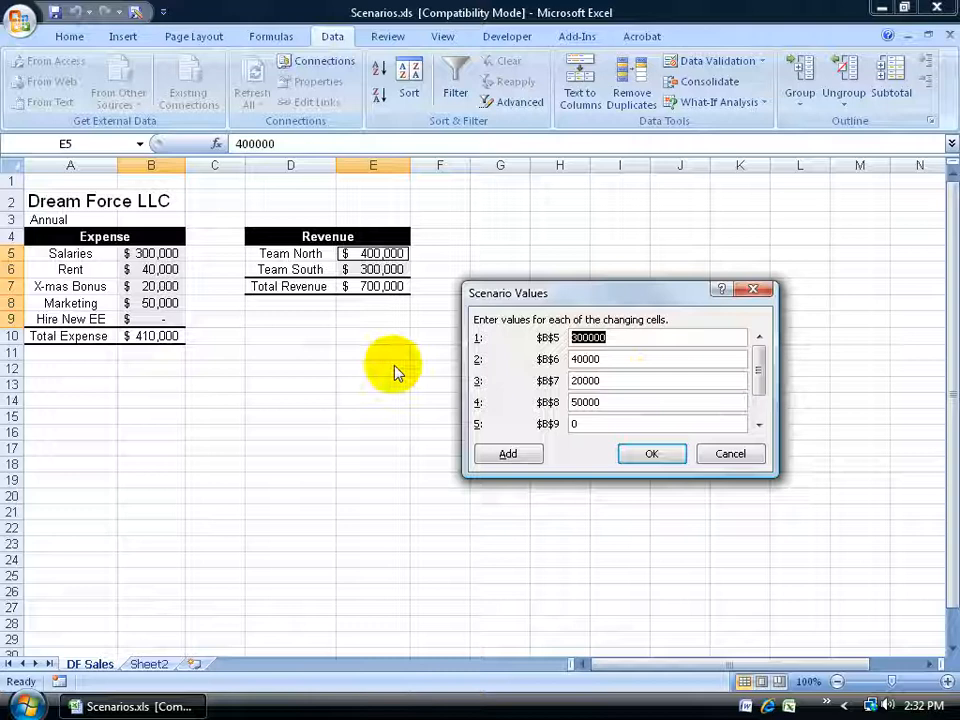
mouse_move(192, 312)
text(60000)
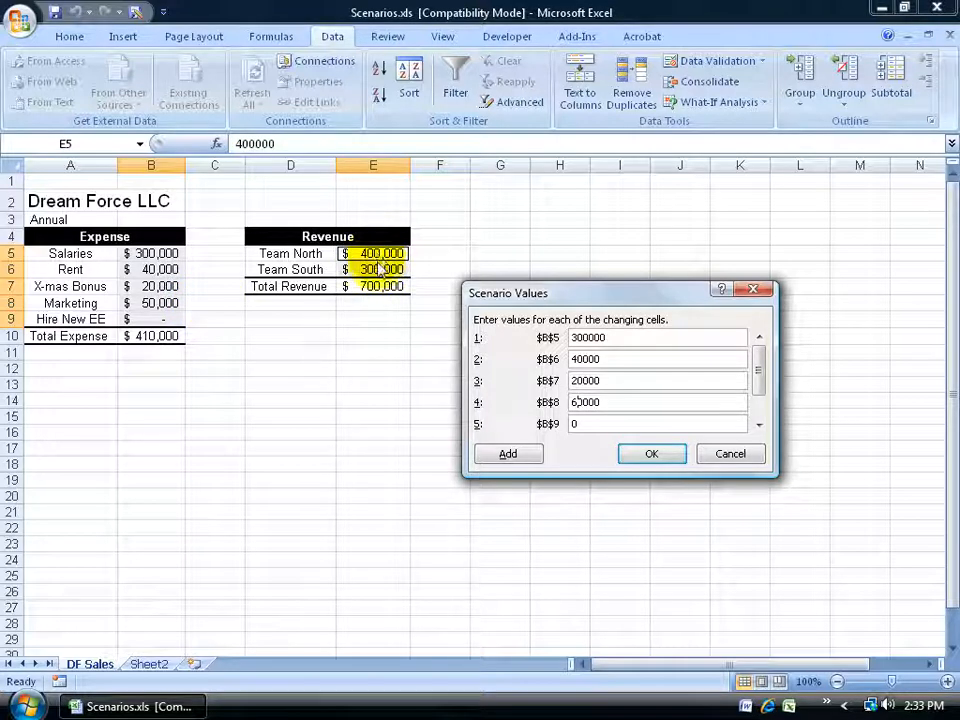
- Enter the Marketing Push values with Team North at 450000 and save the scenario
click(758, 424)
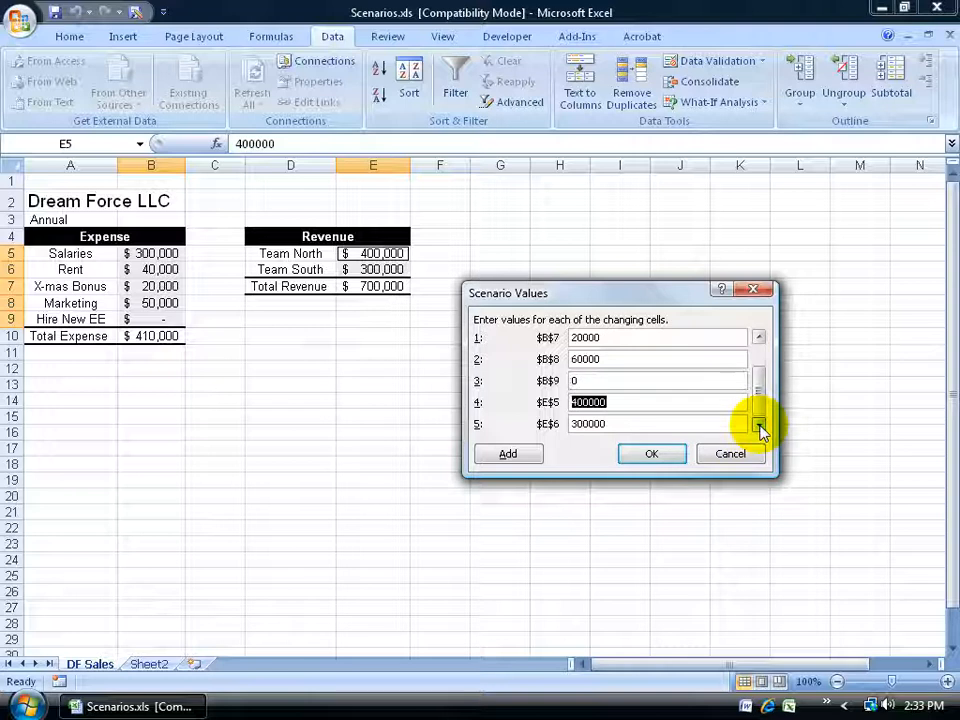
click(758, 424)
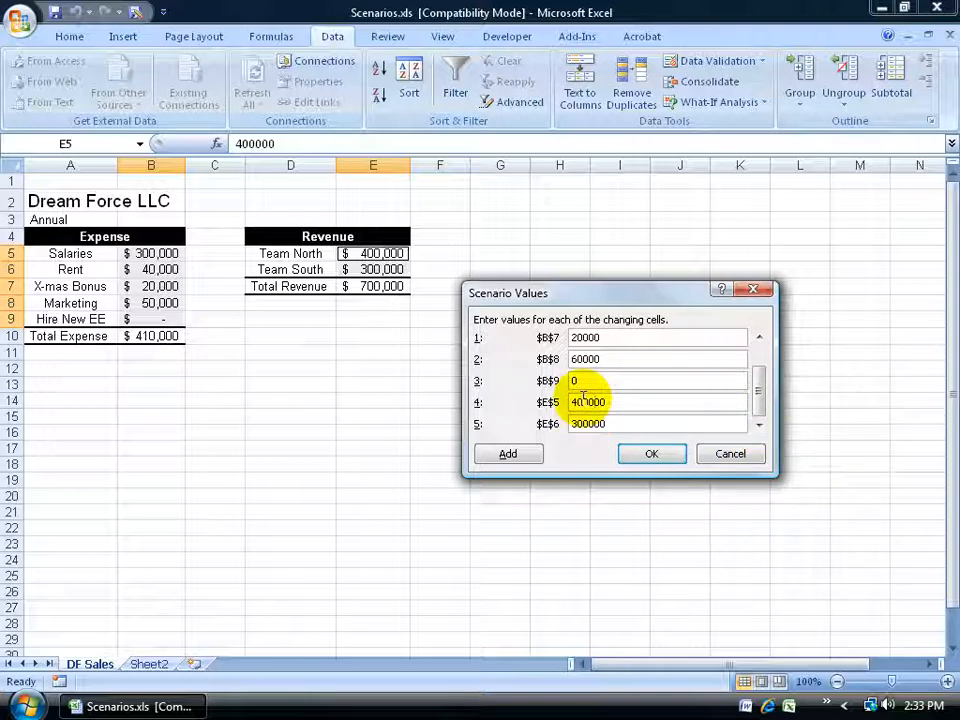
click(588, 402)
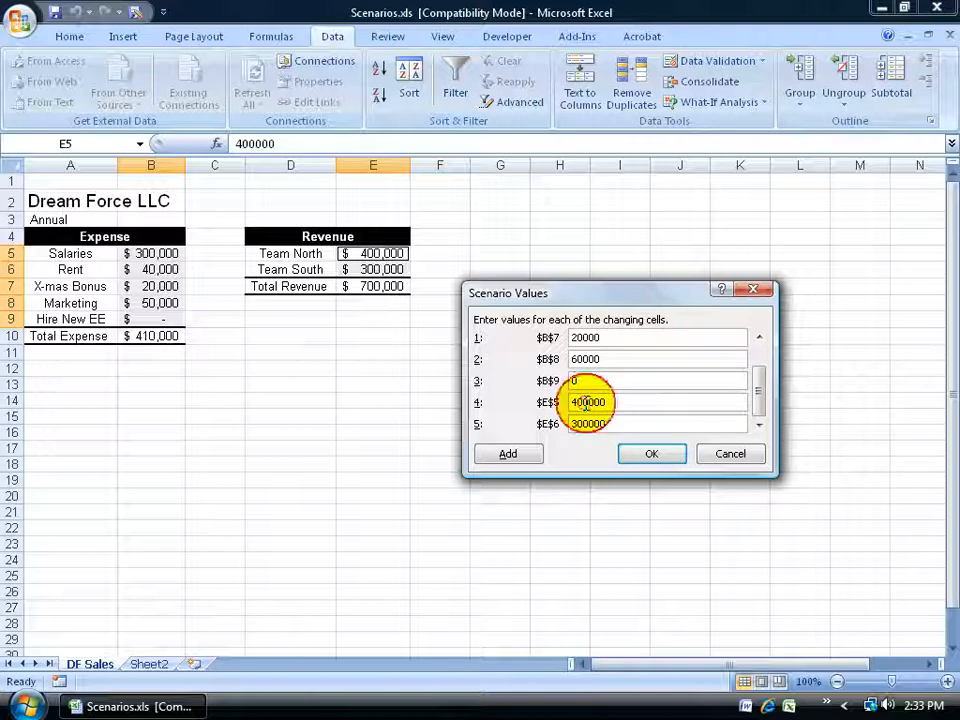
text(450000)
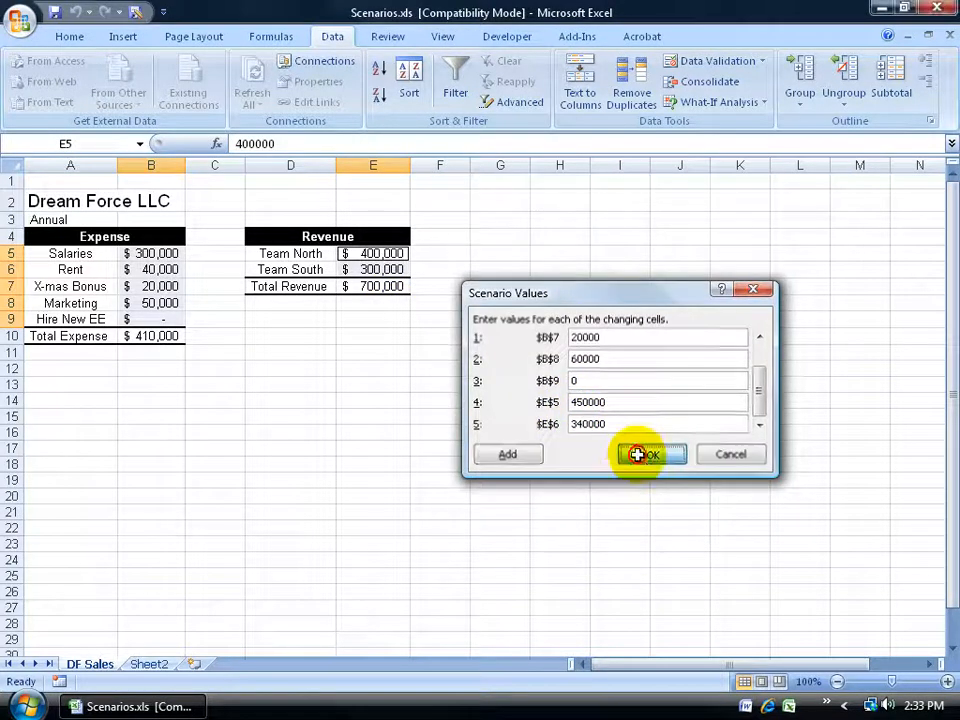
click(644, 454)
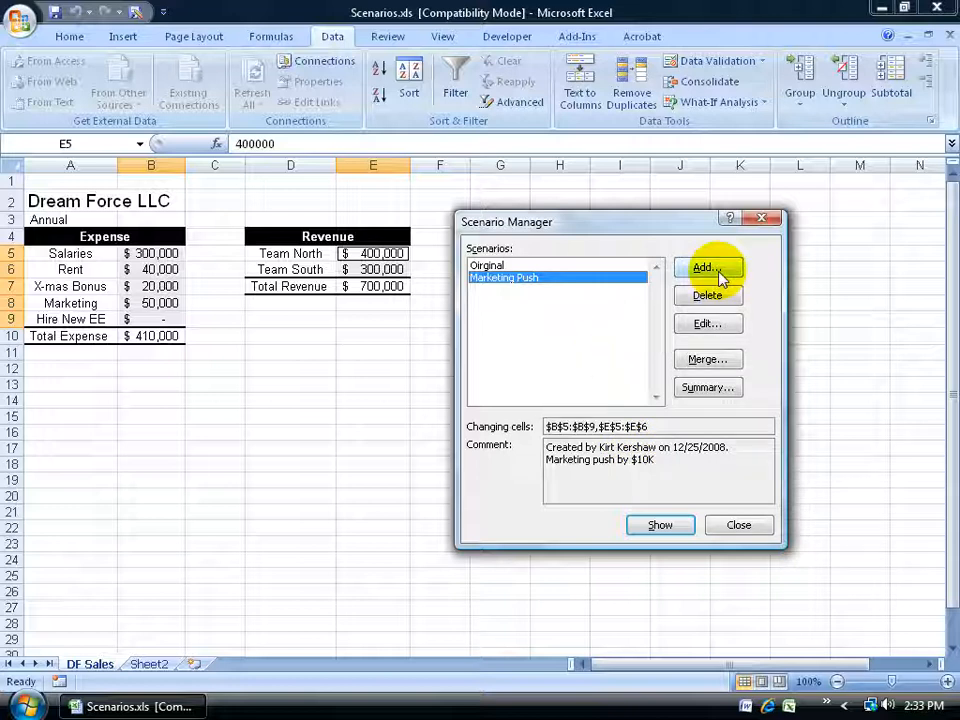
mouse_move(572, 330)
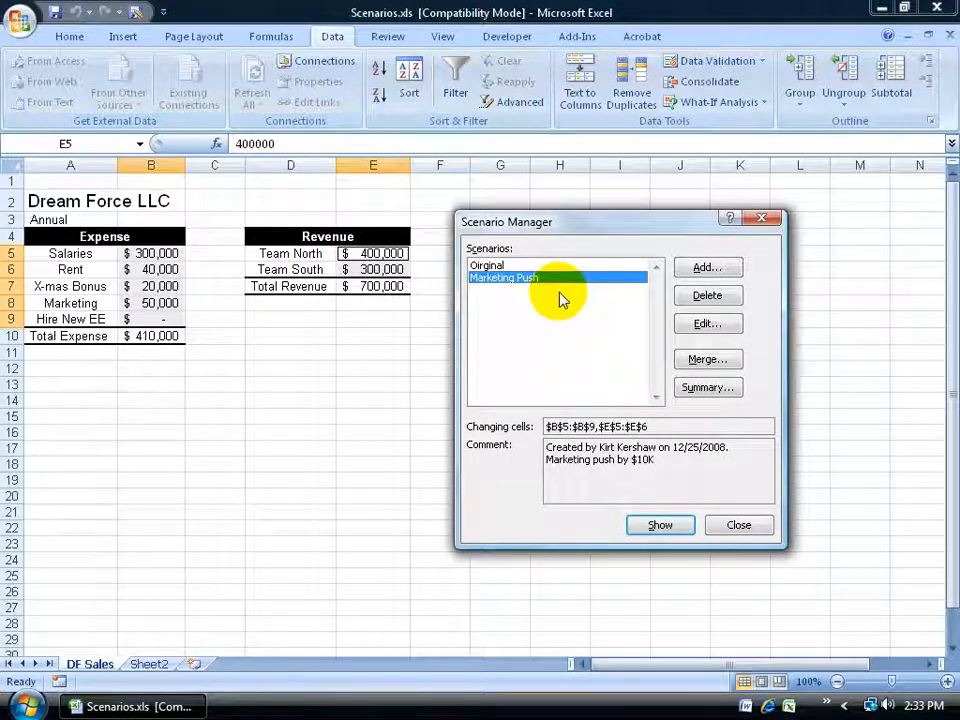
click(660, 524)
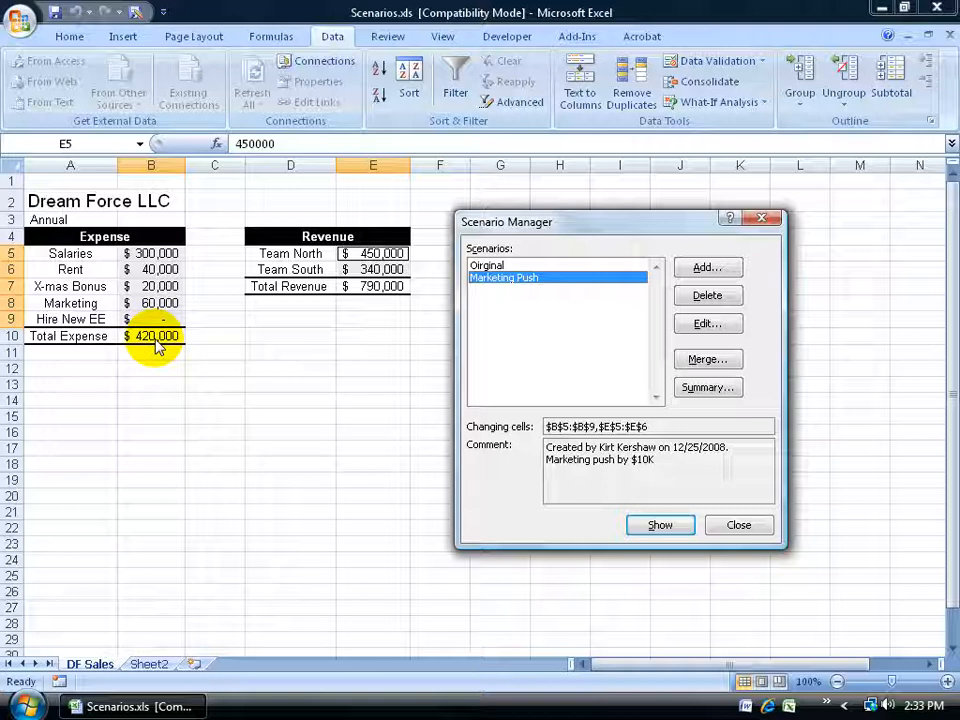
mouse_move(378, 318)
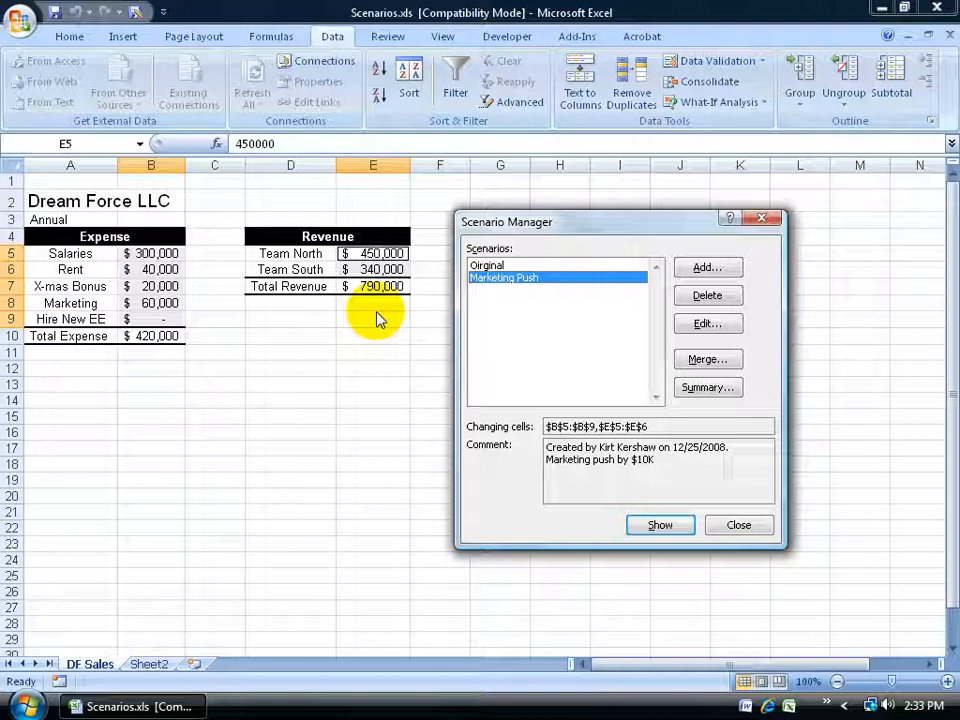
click(488, 264)
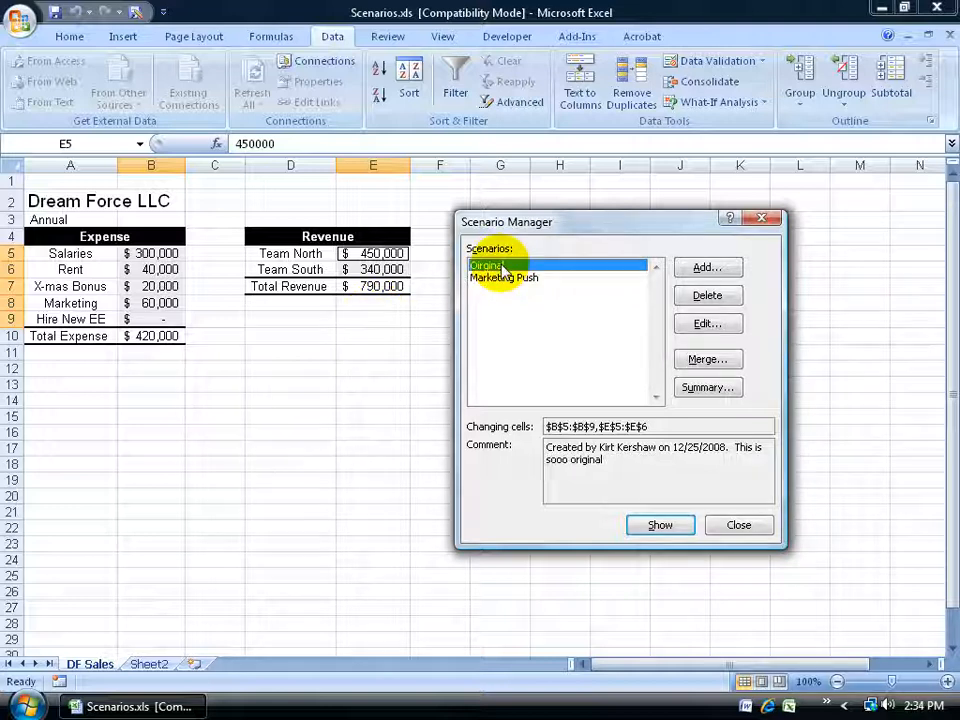
click(660, 524)
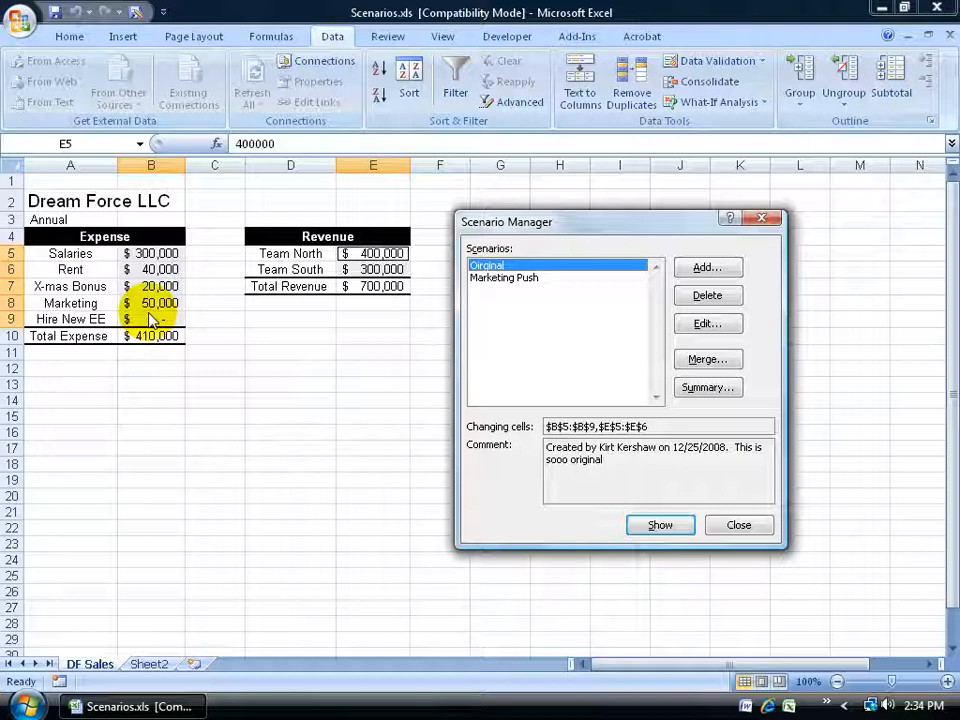
- Add scenario 'Marketing by 20k', enter marketing 70000 and Team North 500000, and save it
click(708, 268)
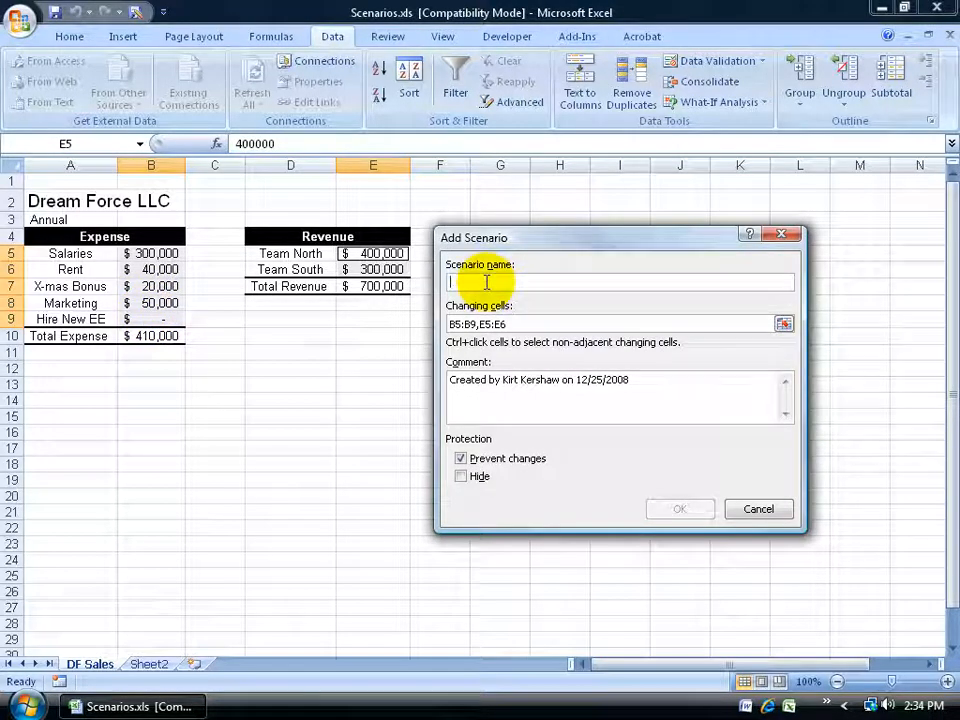
text(Ma)
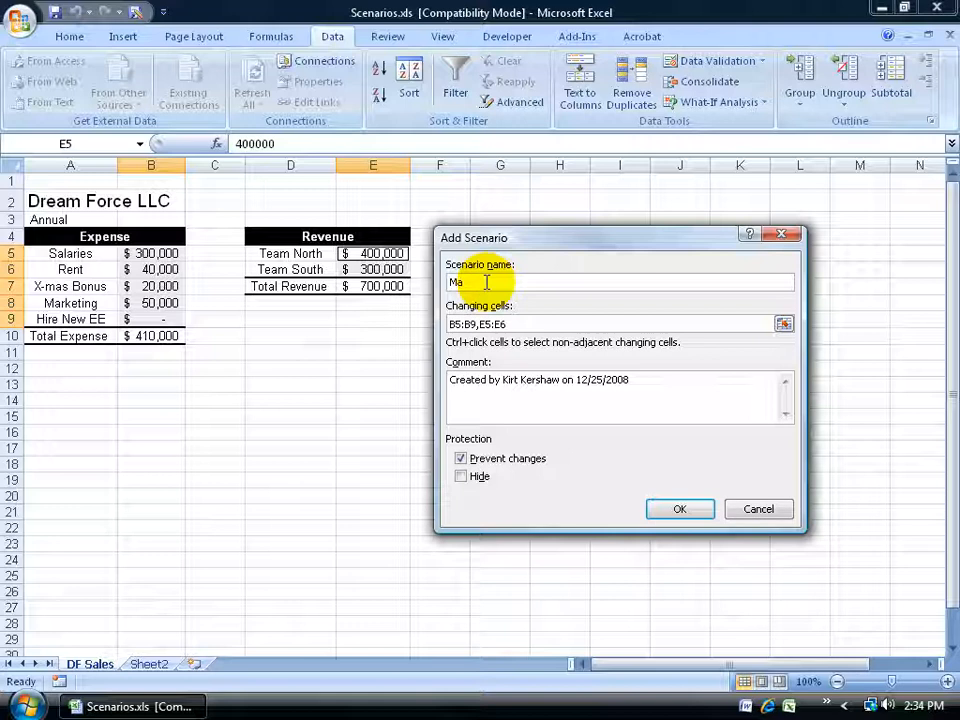
text(Marketing by 20k)
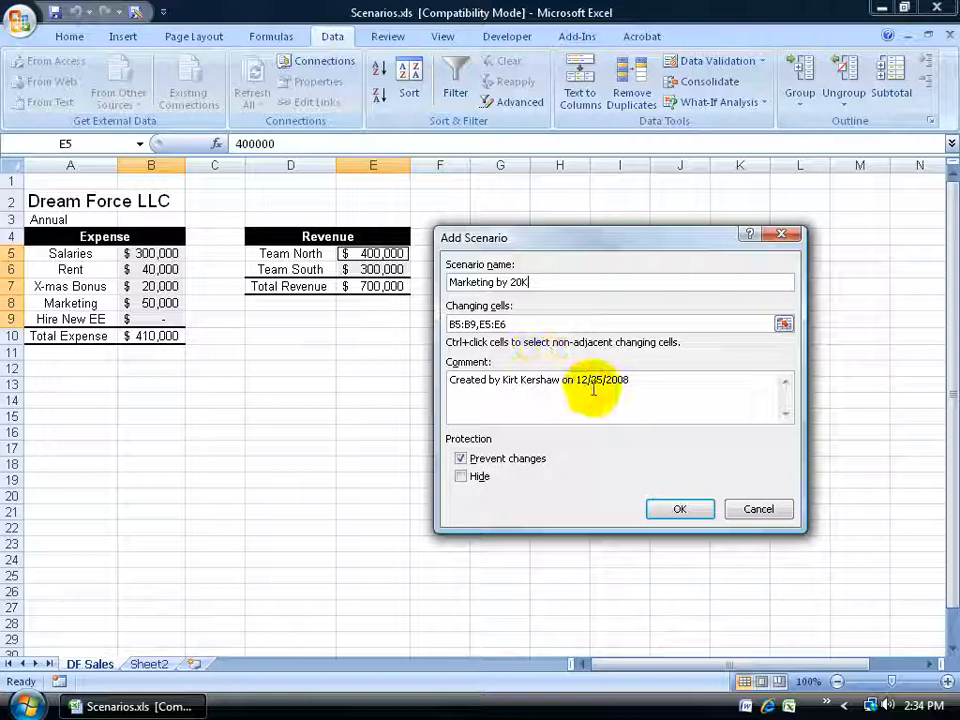
click(680, 510)
text(500000)
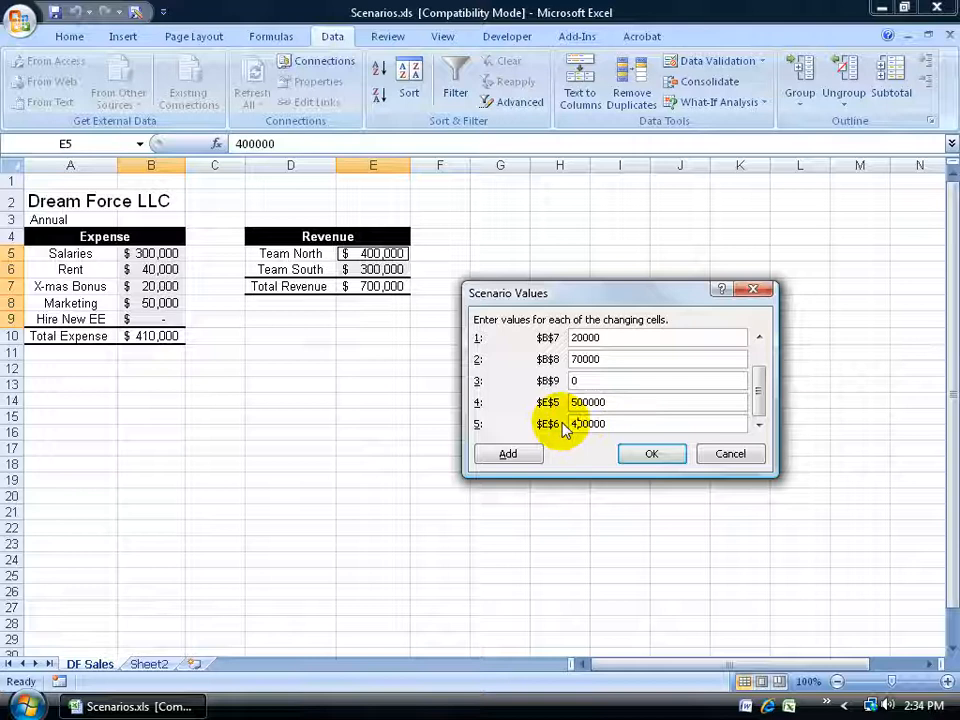
click(652, 452)
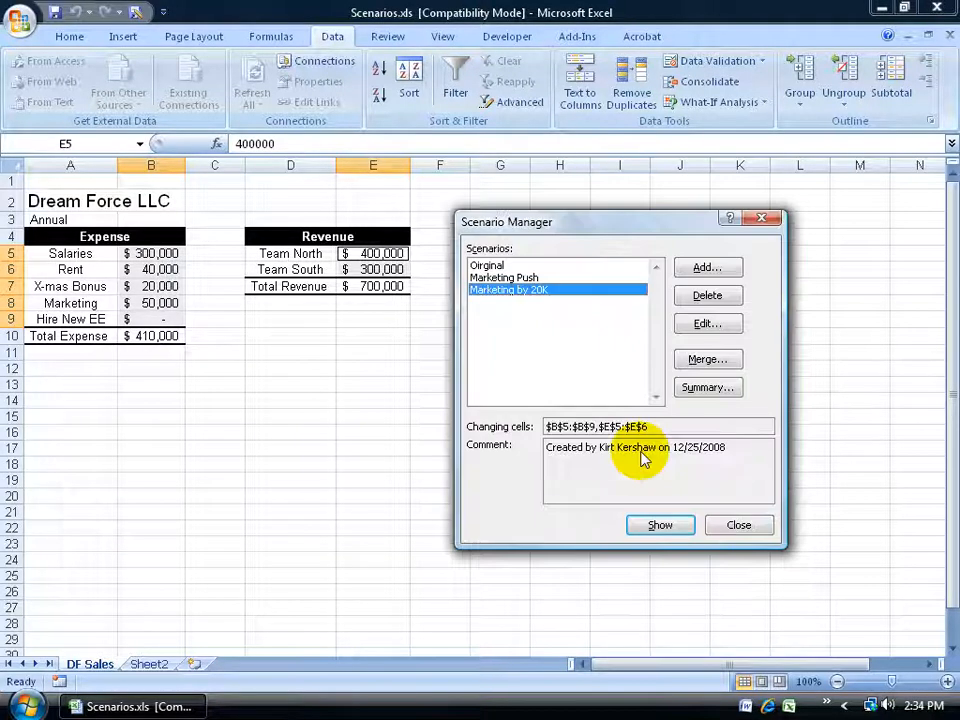
mouse_move(584, 388)
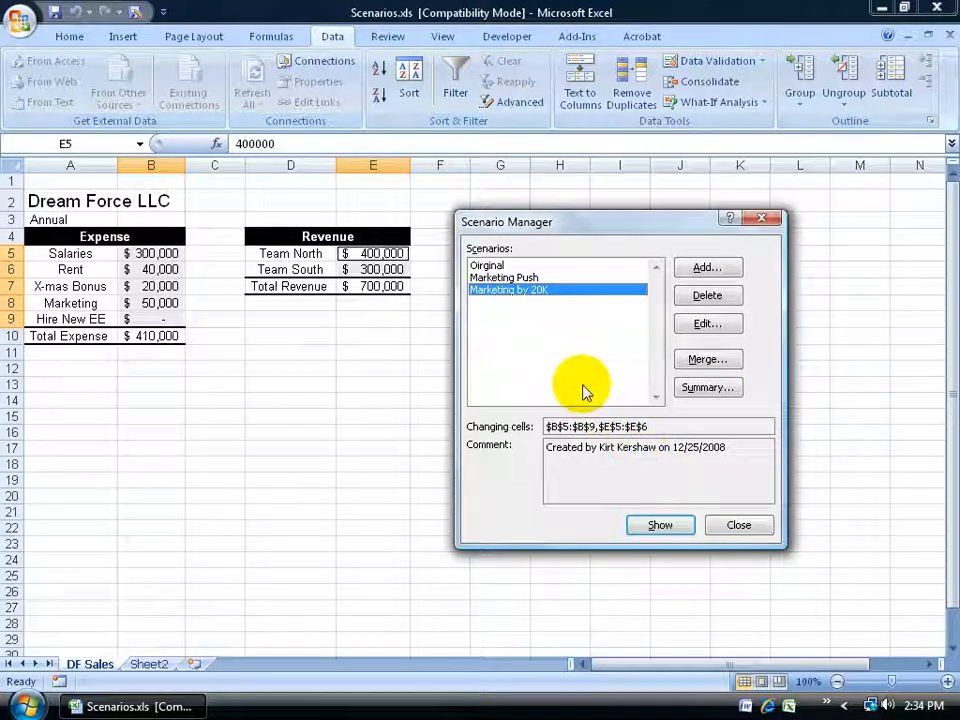
- Show the Marketing by 20K figures on the sheet and move Scenario Manager aside
click(504, 276)
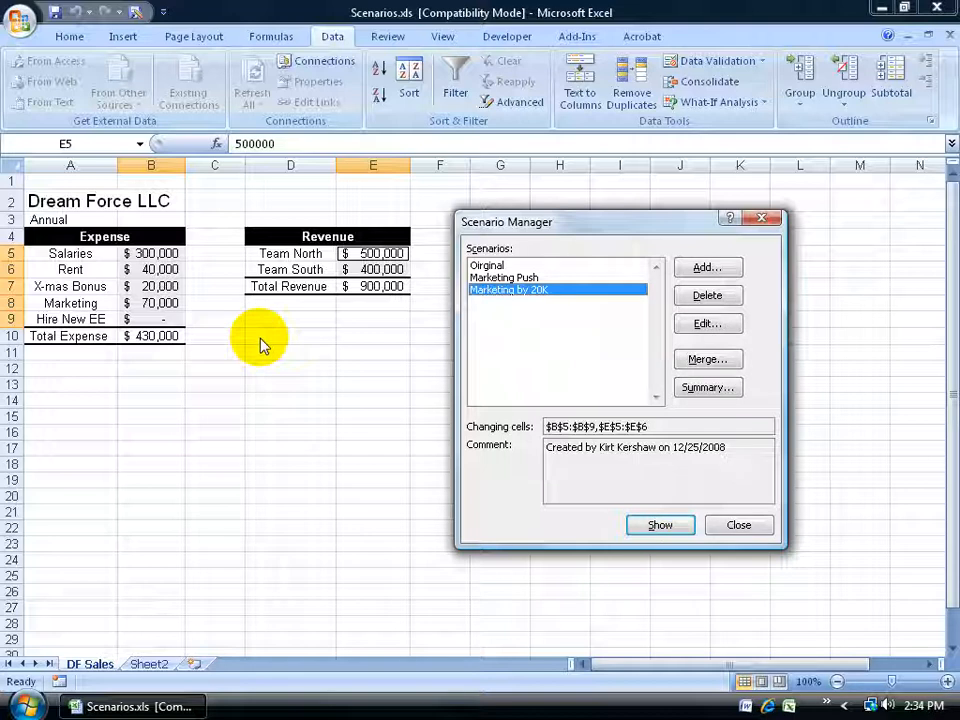
mouse_move(420, 290)
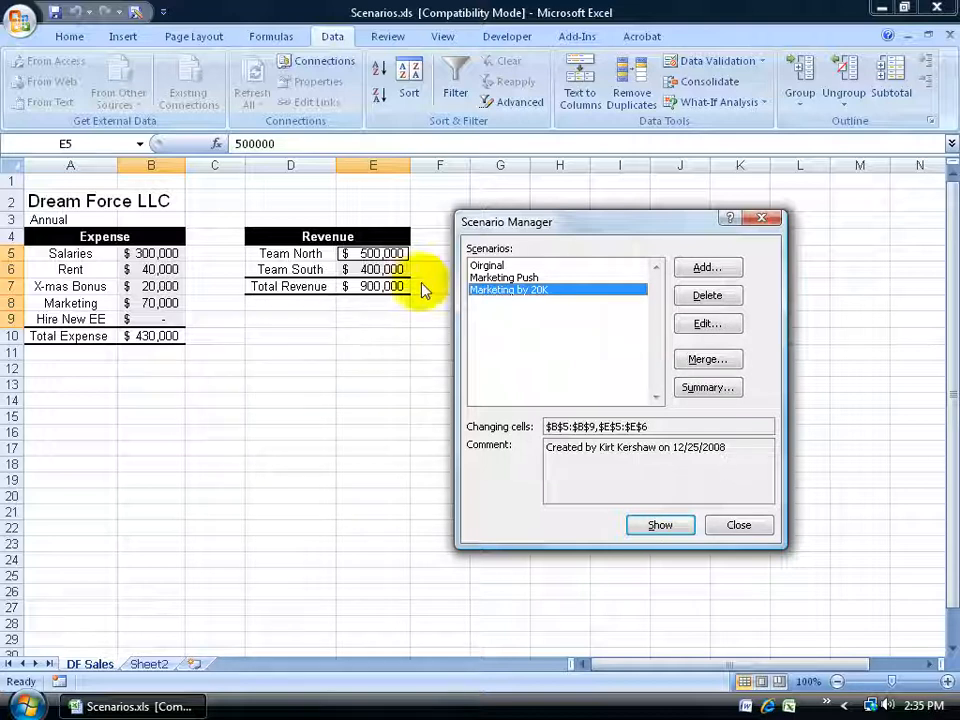
drag(506, 220, 516, 302)
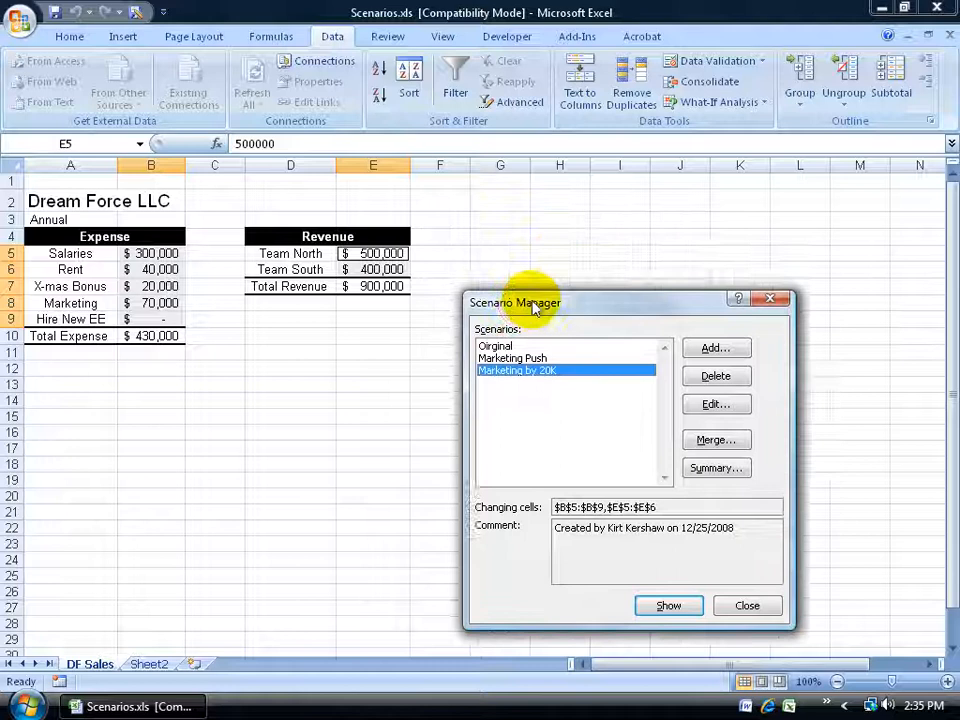
drag(516, 302, 486, 328)
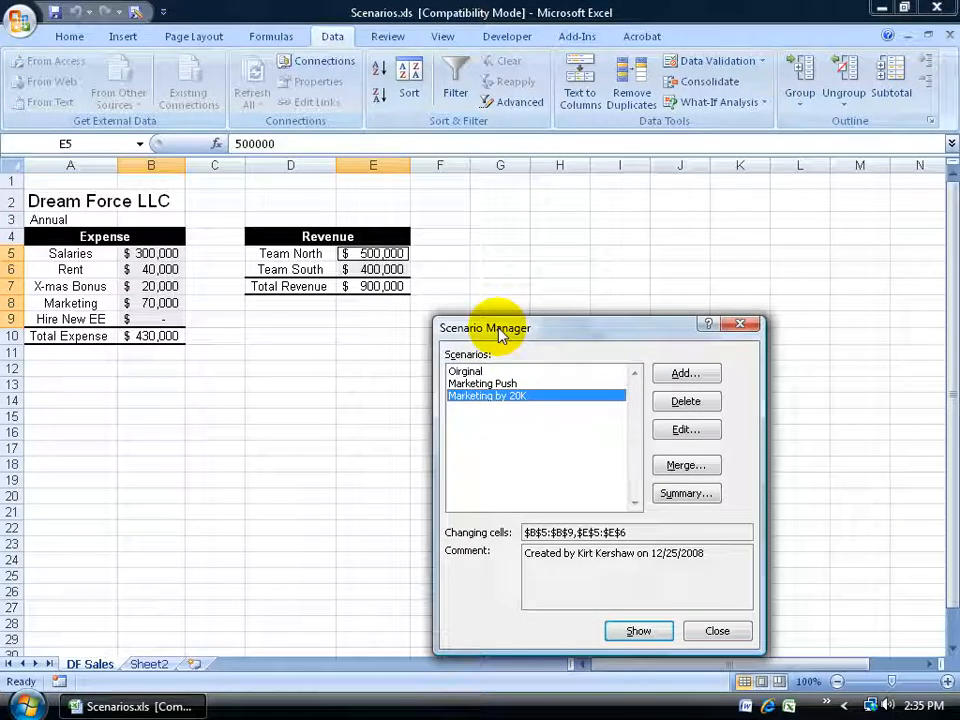
mouse_move(590, 240)
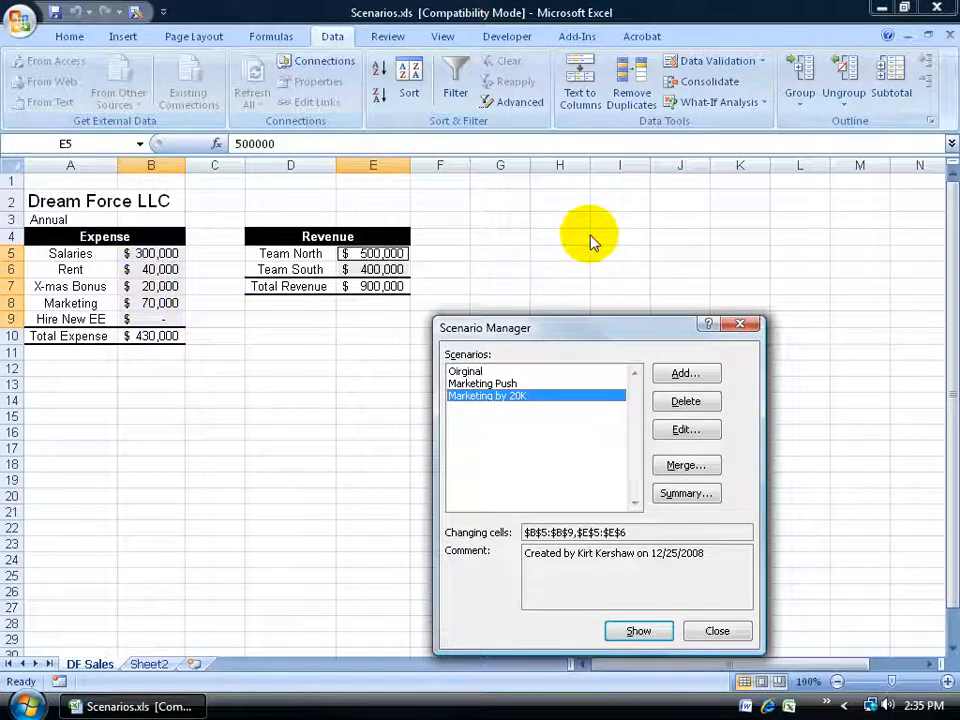
mouse_move(636, 290)
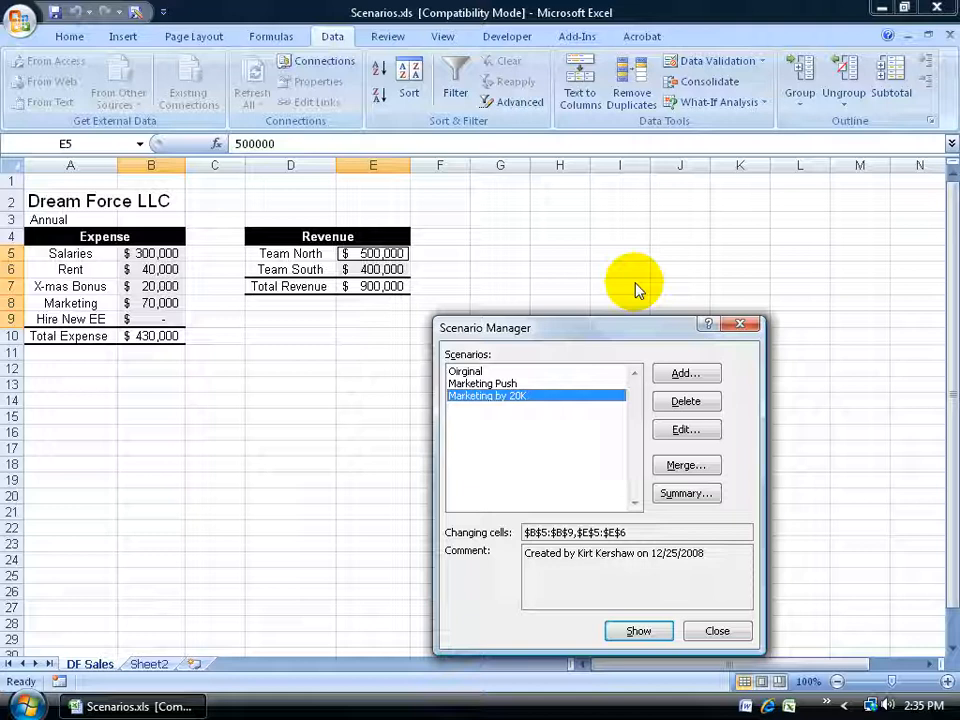
mouse_move(156, 24)
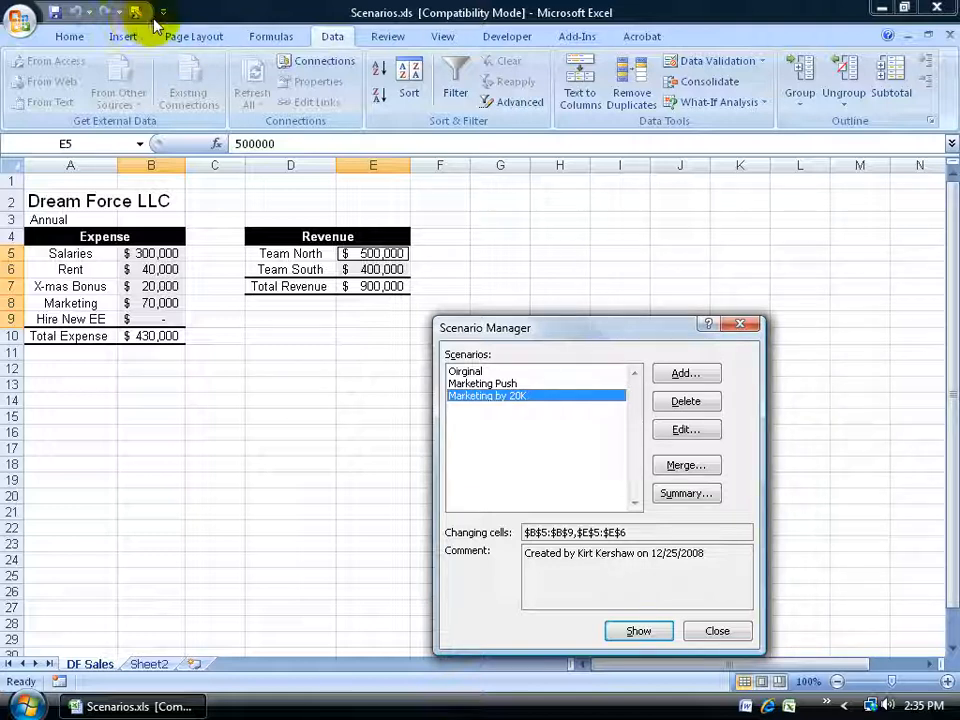
mouse_move(596, 338)
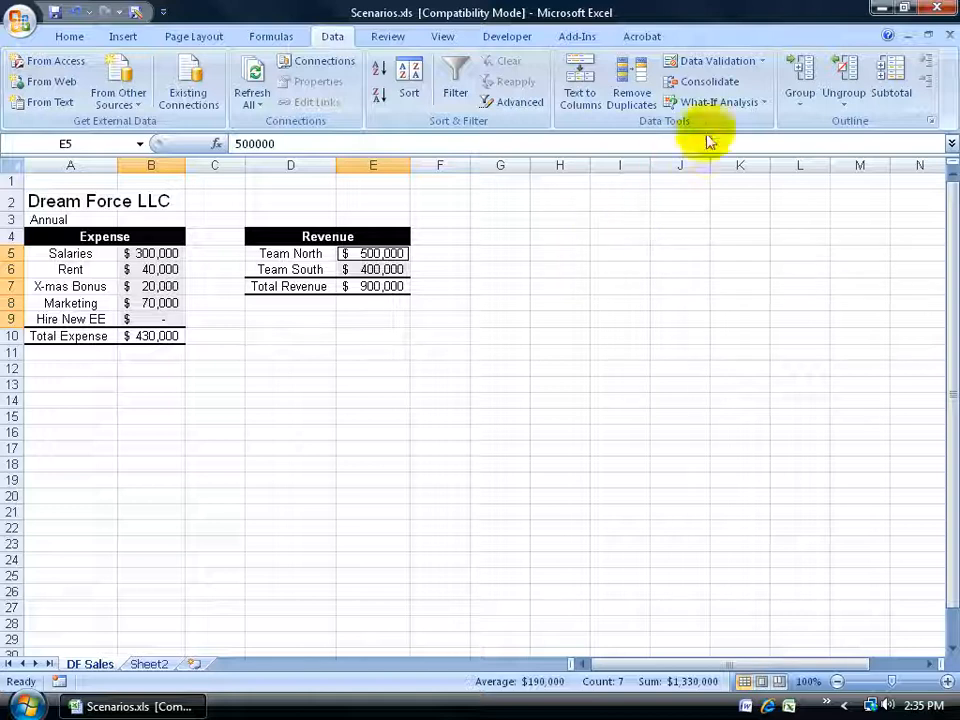
- Reopen Scenario Manager, review the Marketing Push details, and close it
click(716, 100)
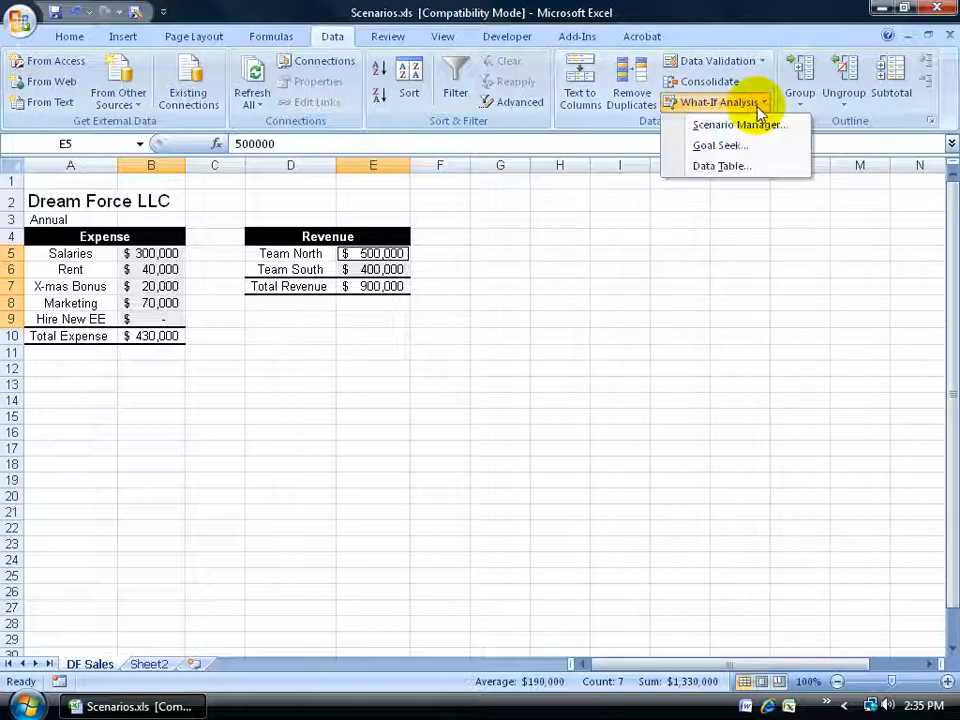
click(738, 124)
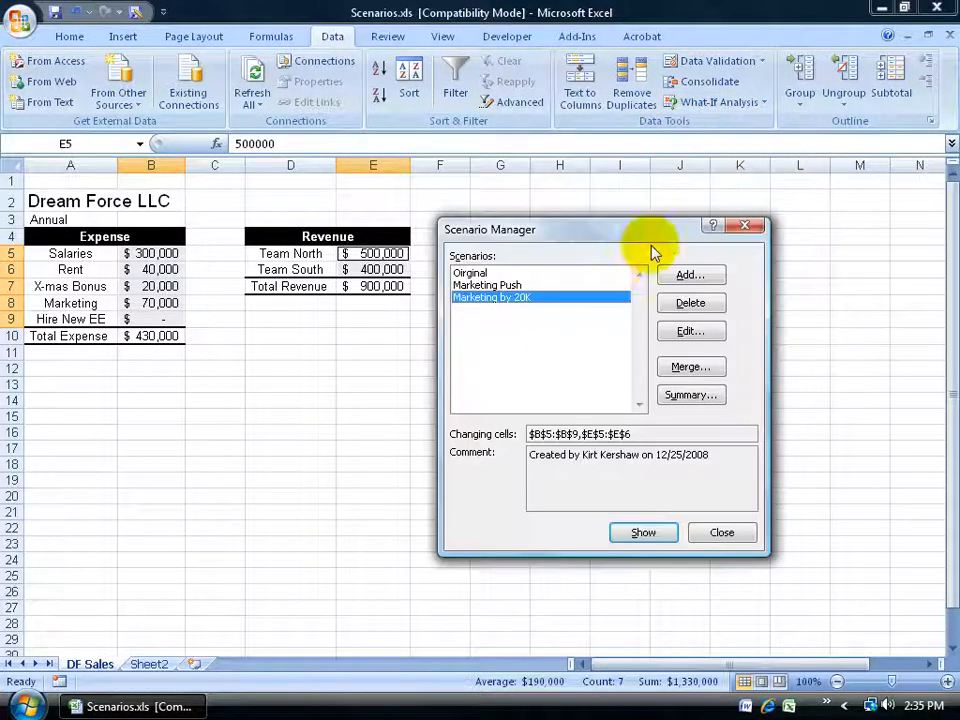
click(488, 284)
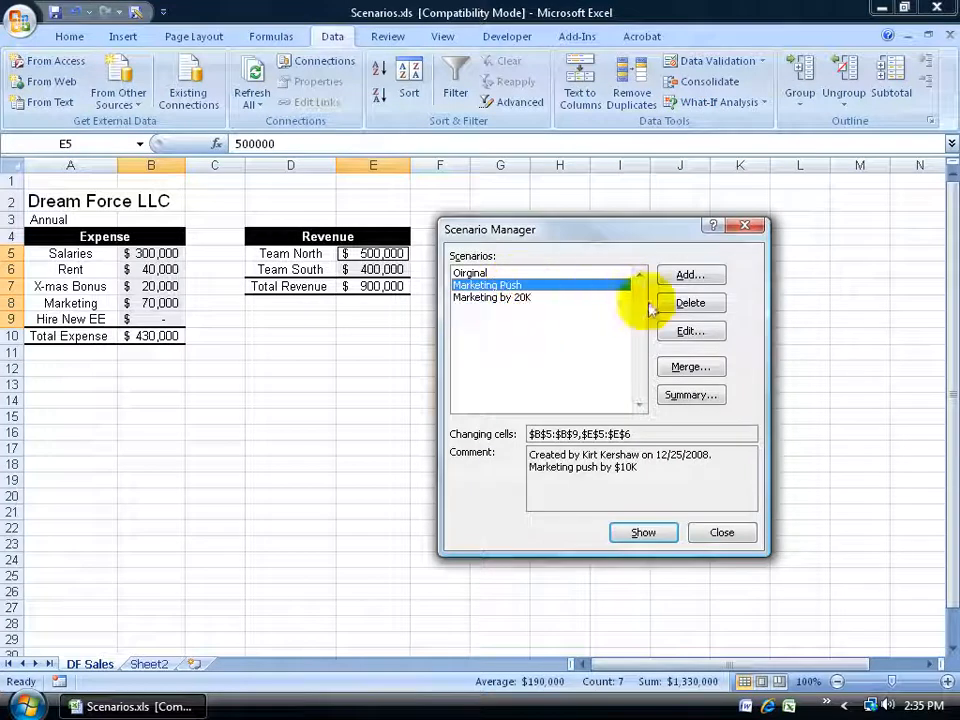
click(720, 532)
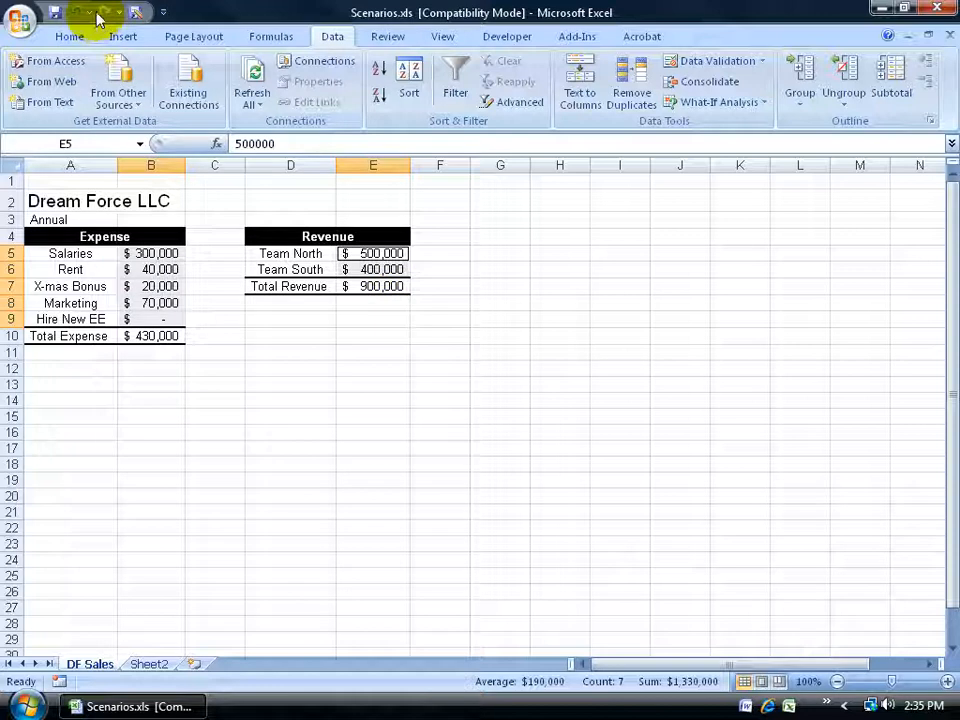
mouse_move(104, 12)
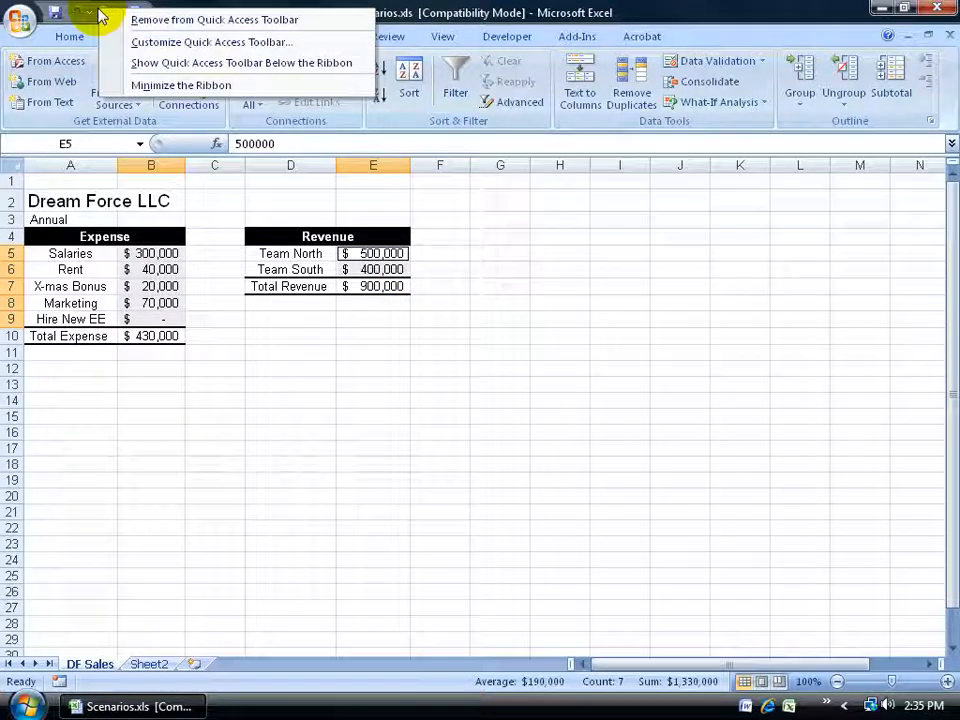
- From All Commands, add Scenario Manager and the Scenario drop-down to the Quick Access Toolbar
click(212, 40)
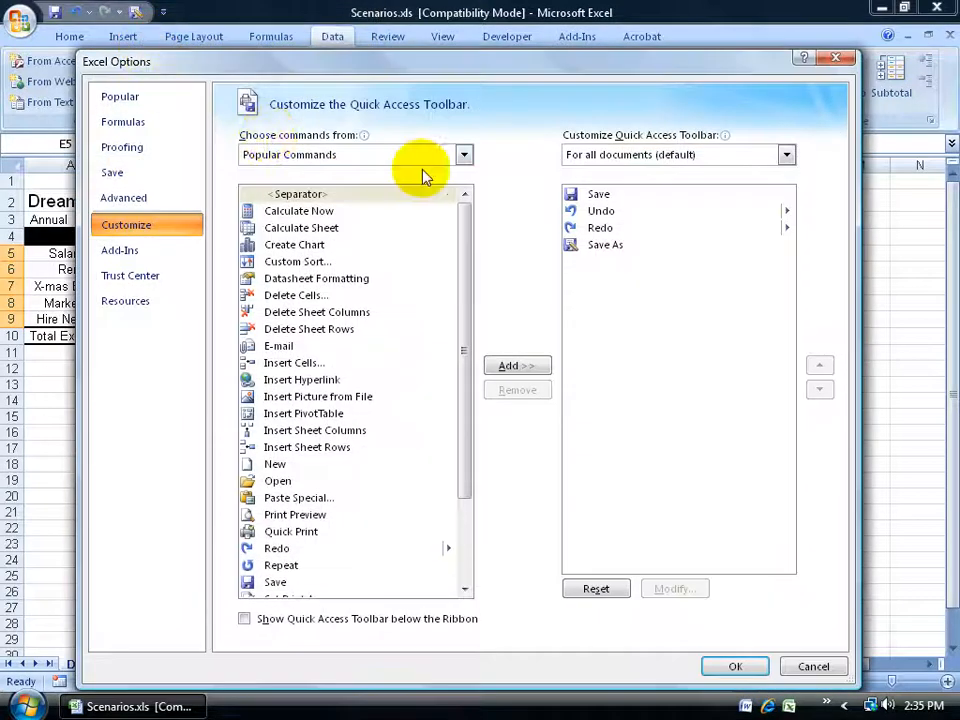
click(464, 154)
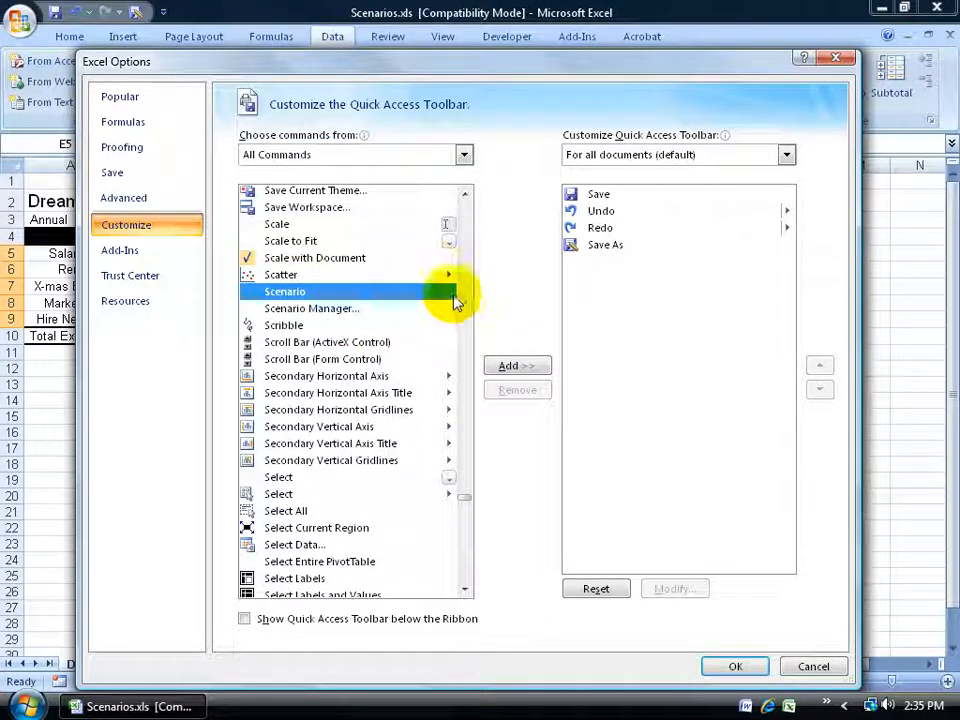
click(312, 308)
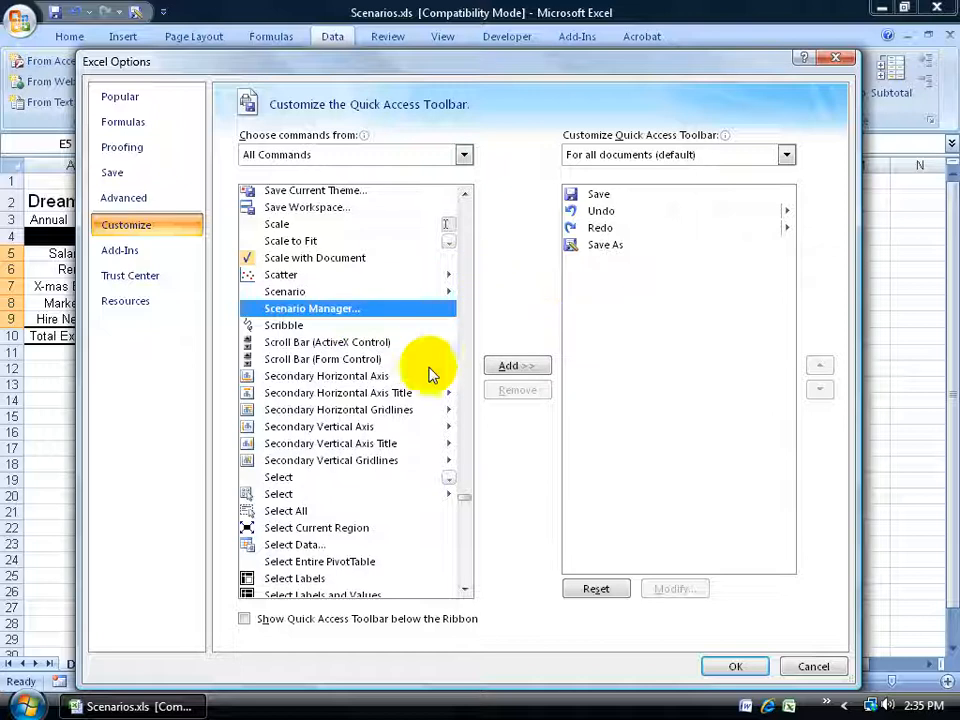
mouse_move(190, 56)
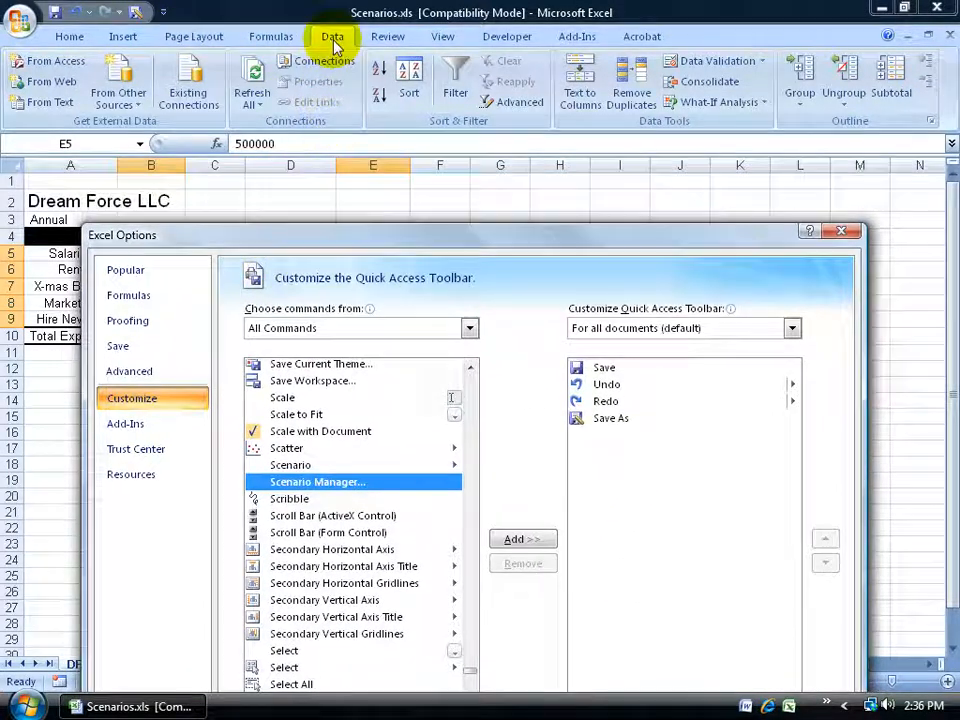
mouse_move(578, 240)
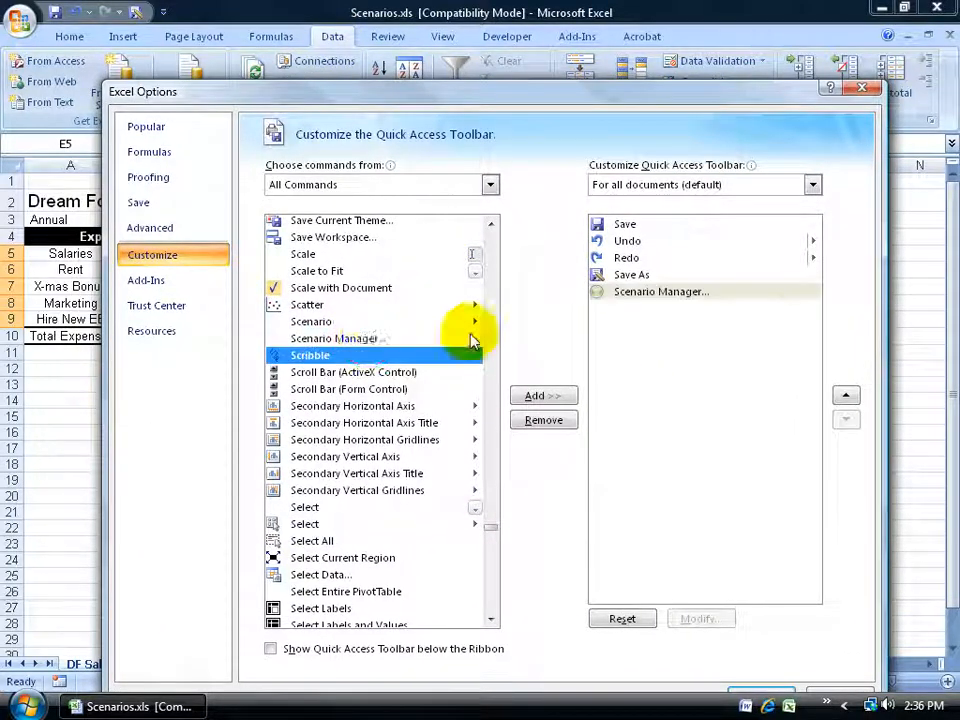
click(312, 320)
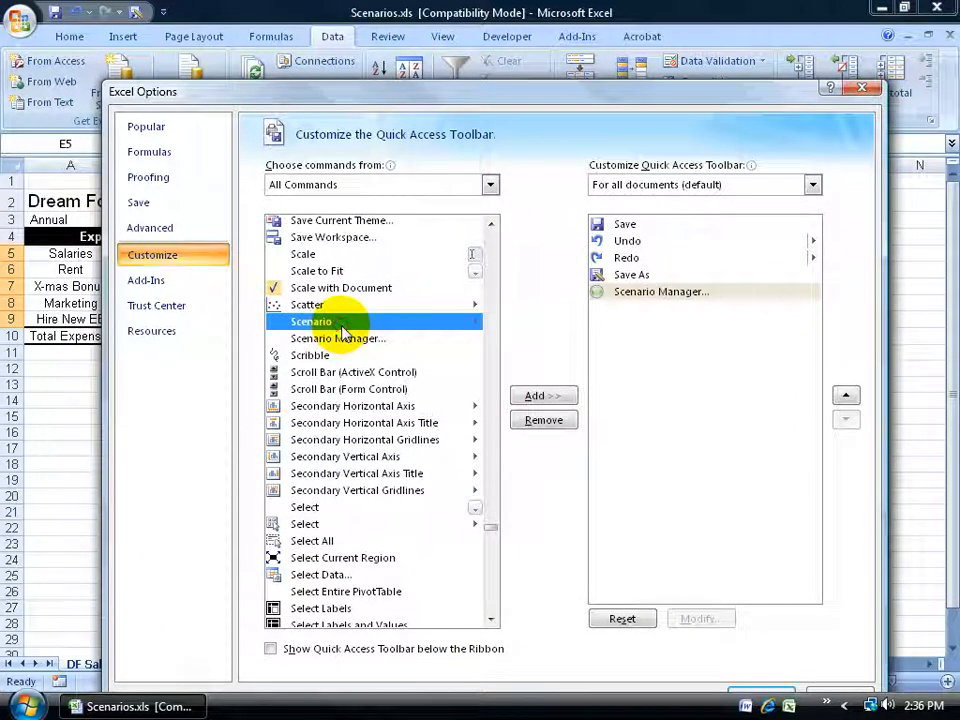
click(544, 396)
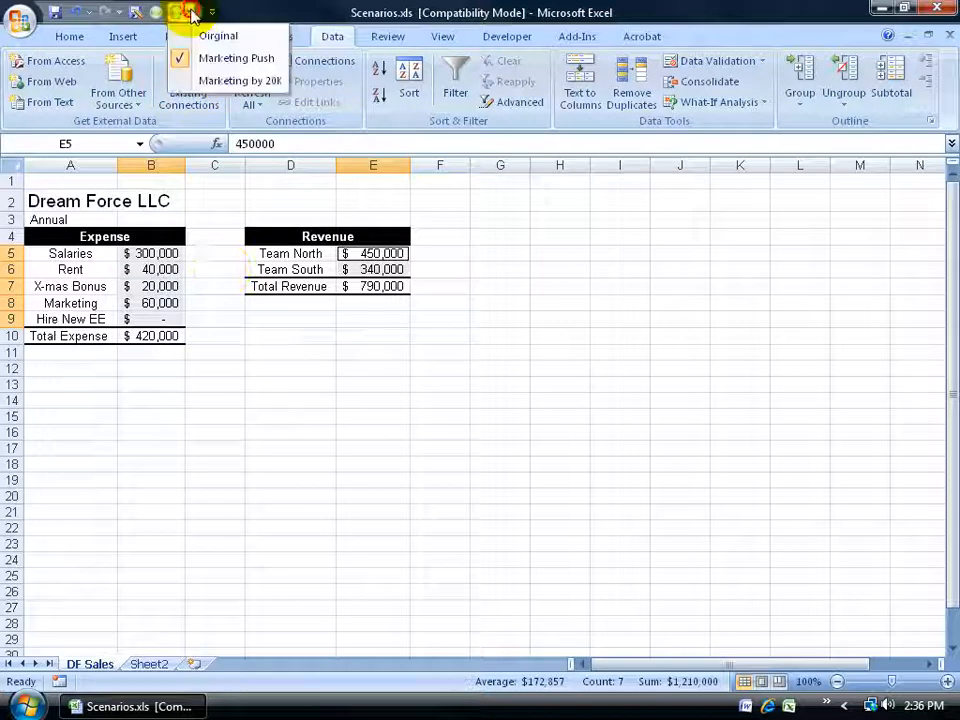
- Apply the Original scenario from the toolbar drop-down, check it in Scenario Manager, and close
click(216, 36)
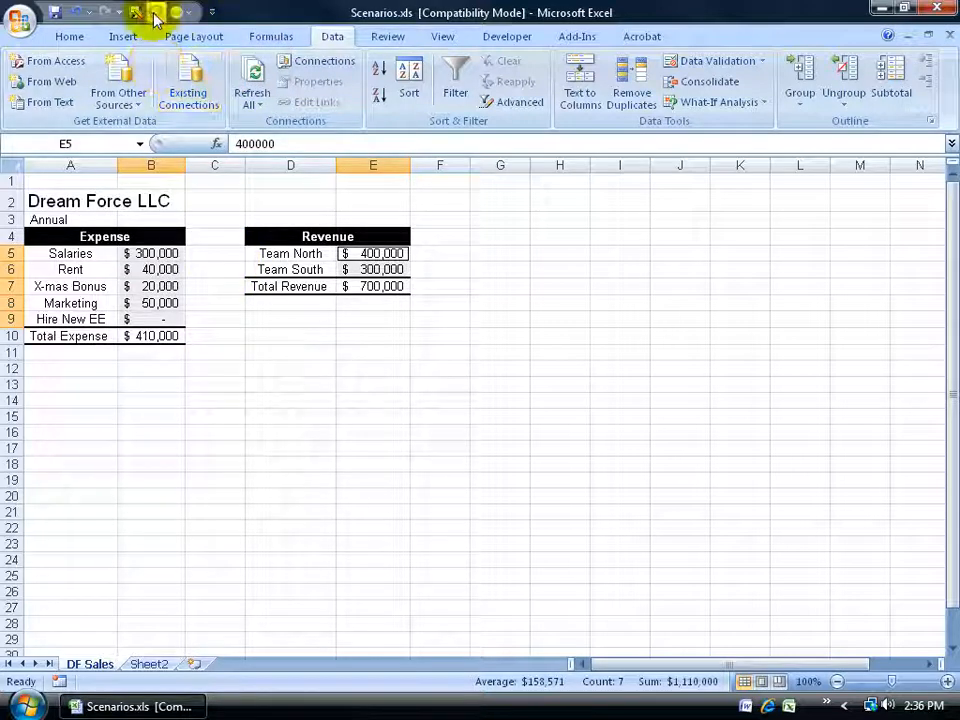
mouse_move(156, 12)
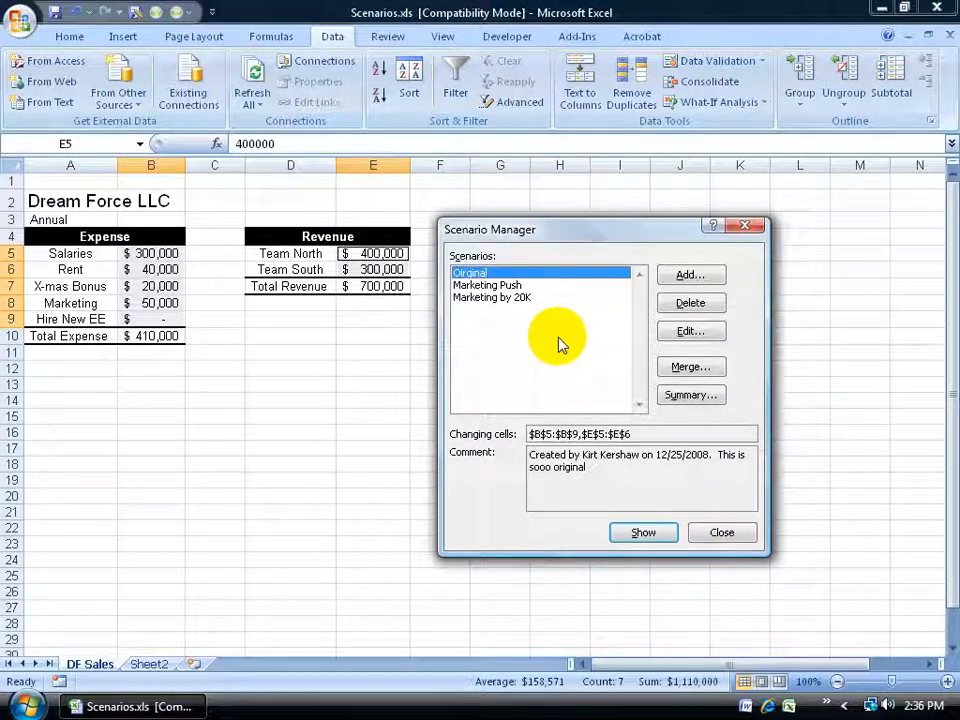
click(488, 284)
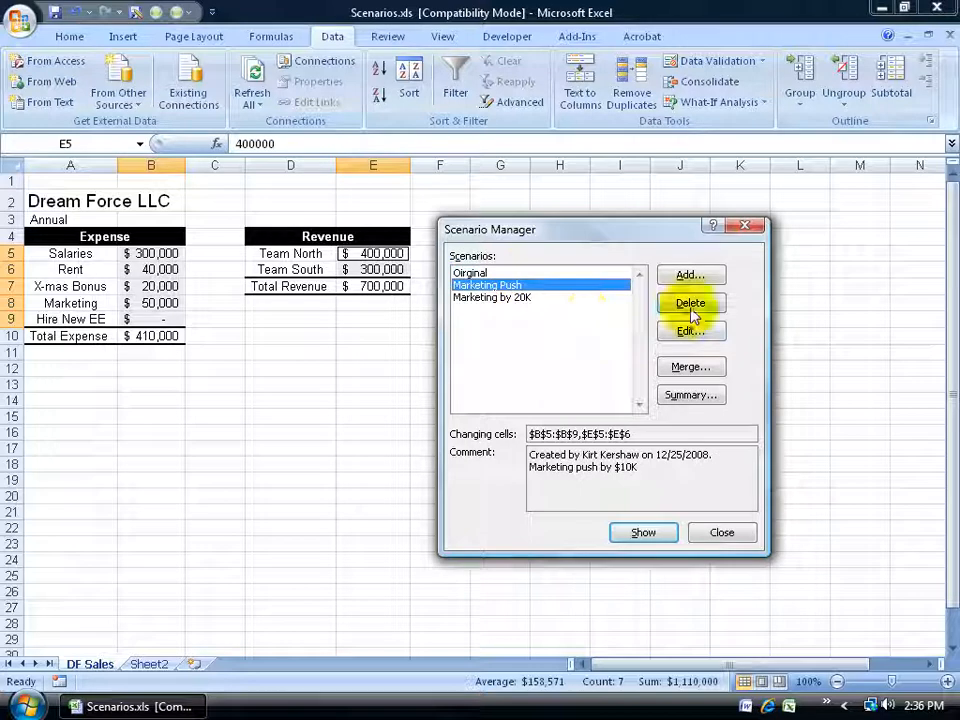
click(722, 532)
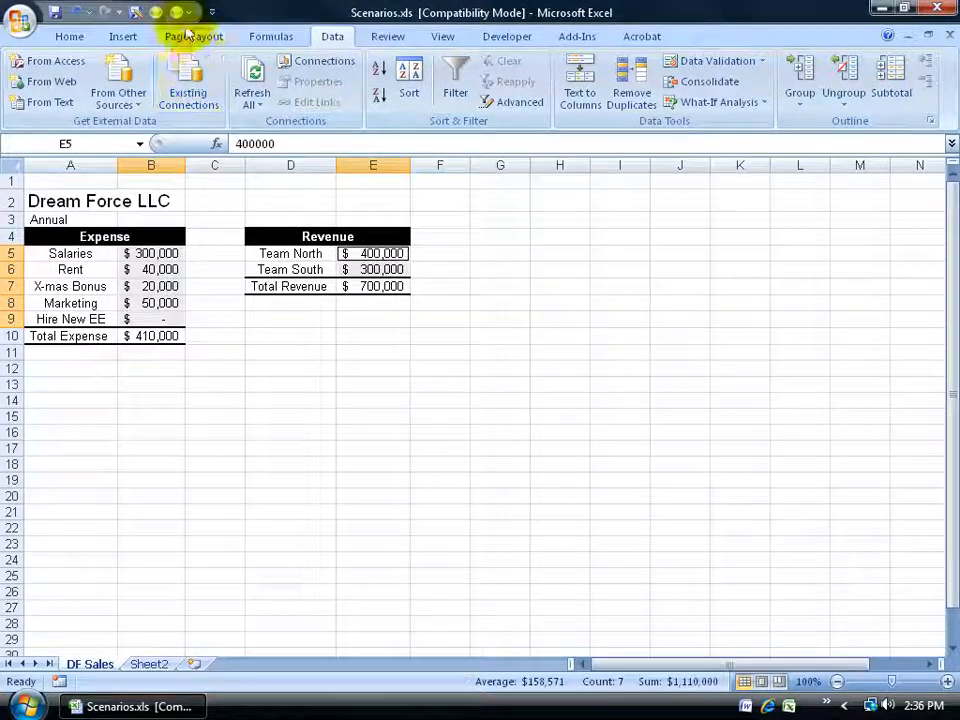